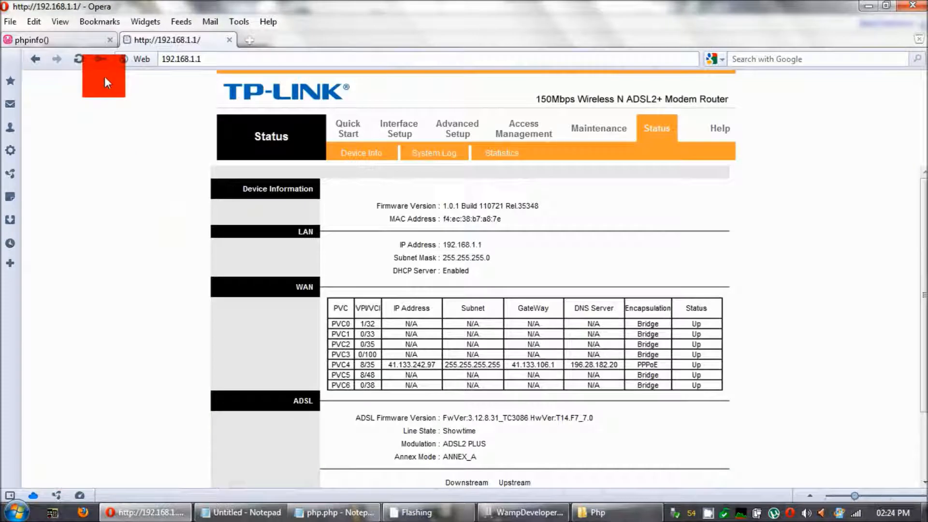
pyautogui.moveTo(541, 112)
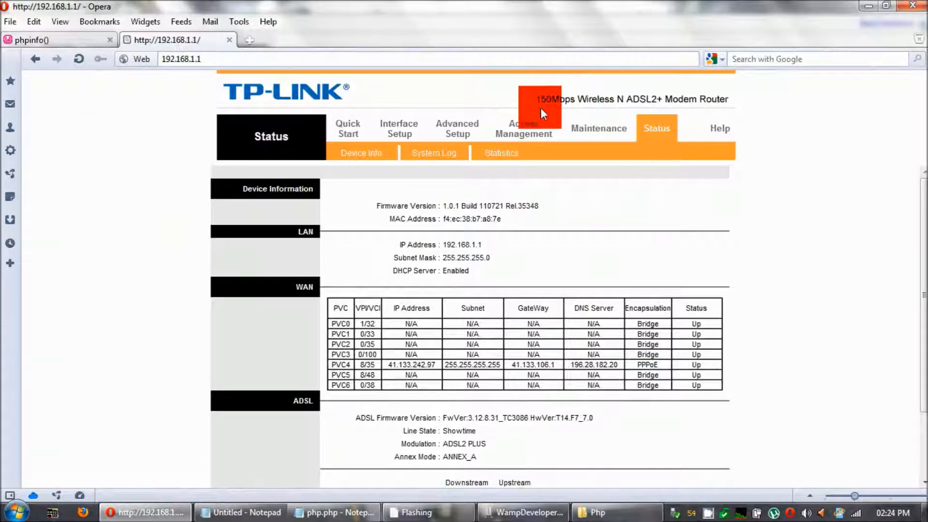
# - Reach Advanced Setup > NAT Virtual Server and choose the HTTP_Server application preset for rule 1
pyautogui.click(457, 129)
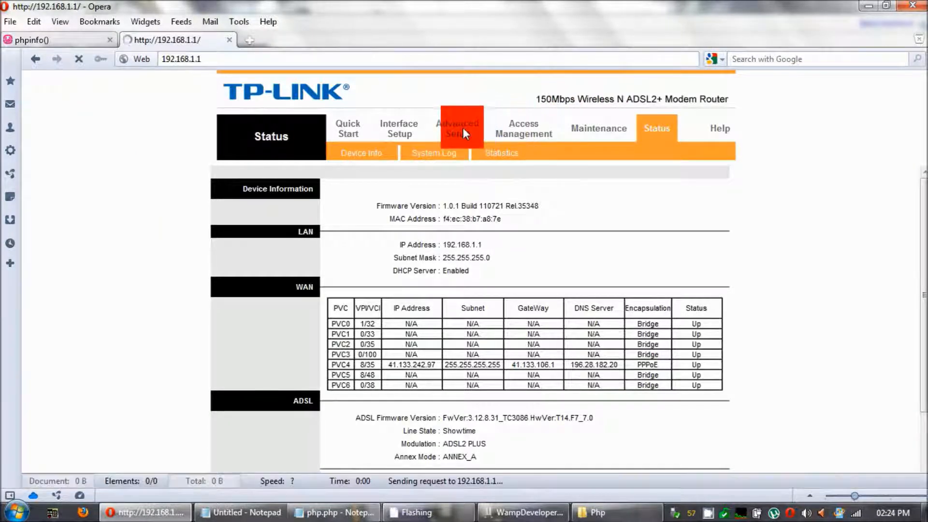
pyautogui.click(456, 129)
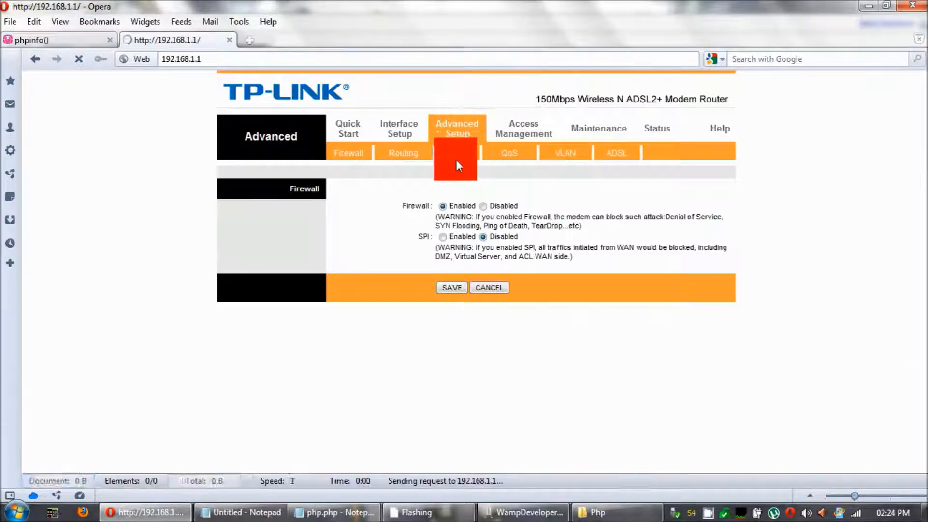
pyautogui.click(456, 153)
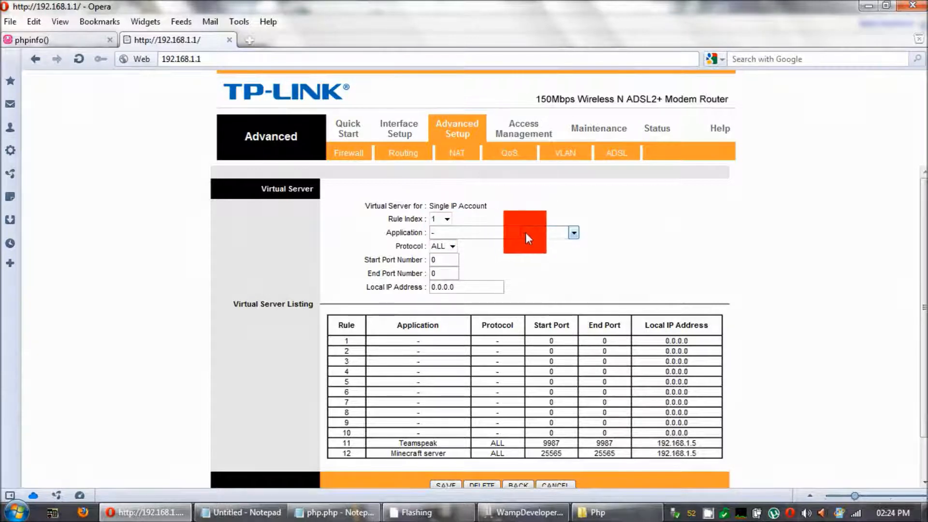
pyautogui.click(571, 232)
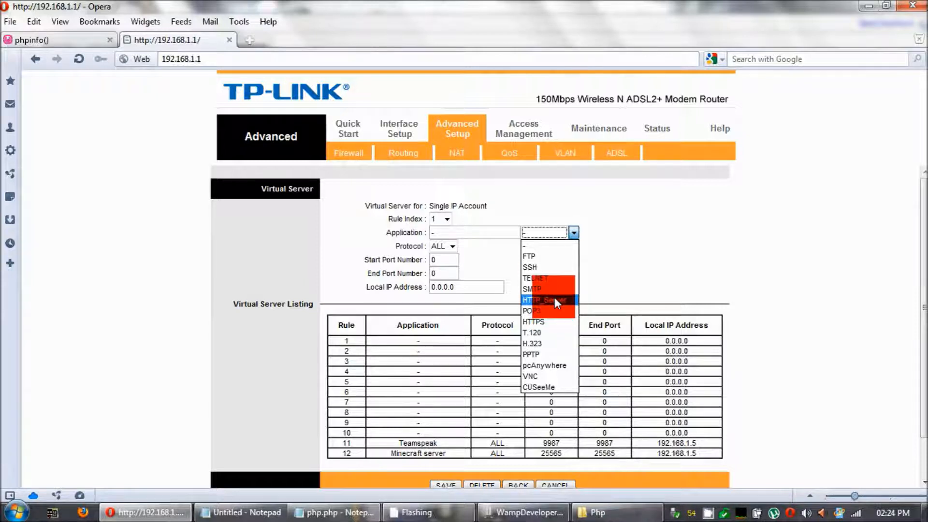
pyautogui.click(545, 300)
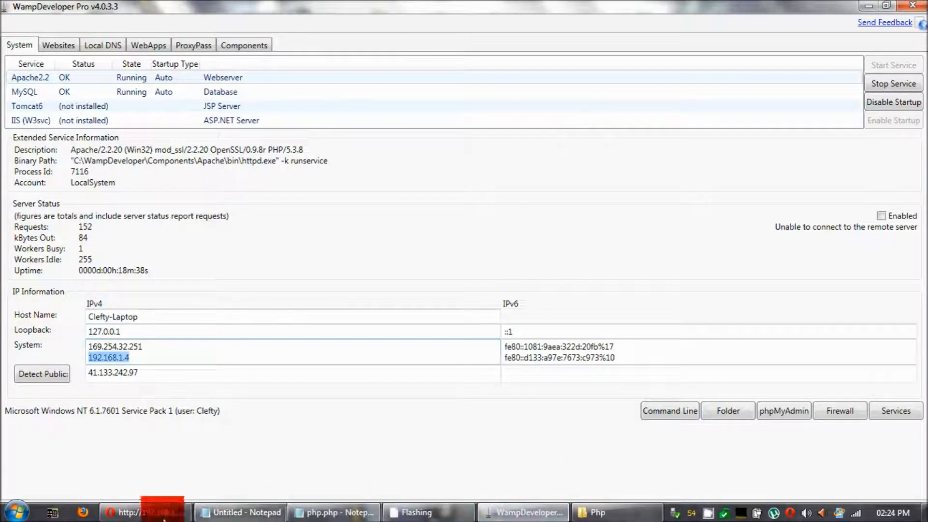
# - Save rule 1 forwarding HTTP_Server port 80 to 192.168.1.4, accepting the port-change notice
pyautogui.click(142, 513)
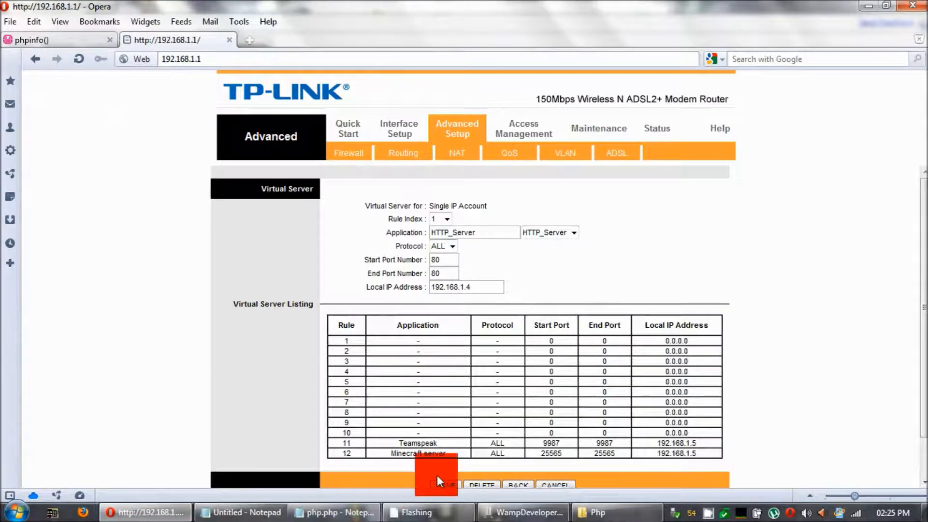
pyautogui.click(443, 484)
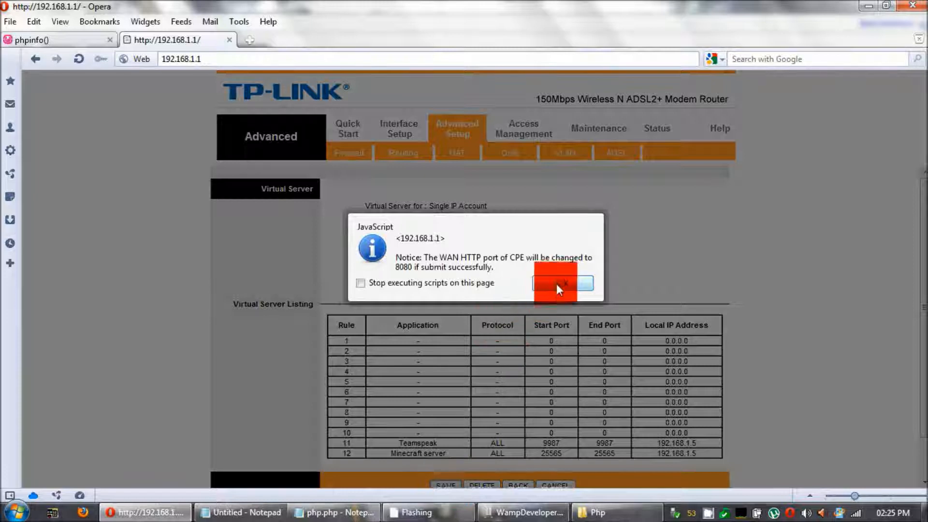
pyautogui.click(561, 283)
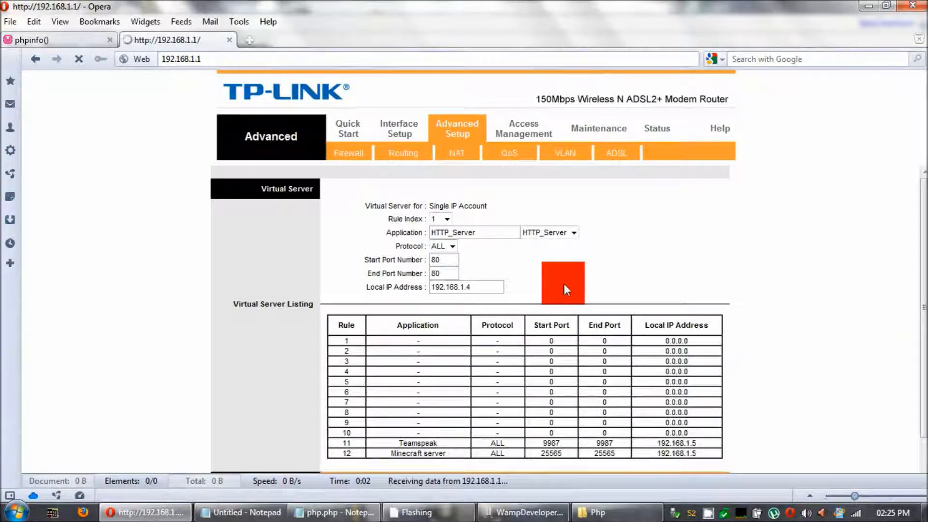
pyautogui.click(561, 283)
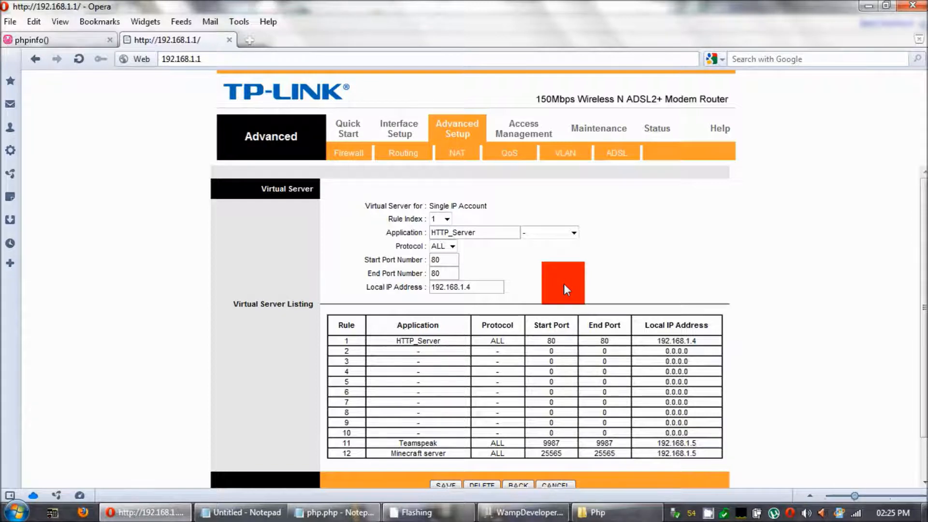
pyautogui.moveTo(172, 246)
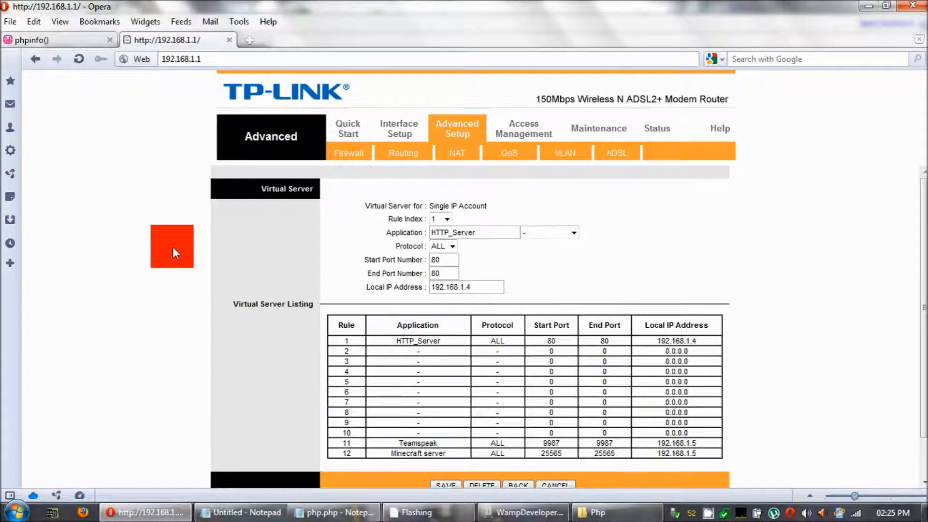
# - In WampDeveloper's System tab, detect the public IPv4 address 41.133.242.97
pyautogui.click(523, 512)
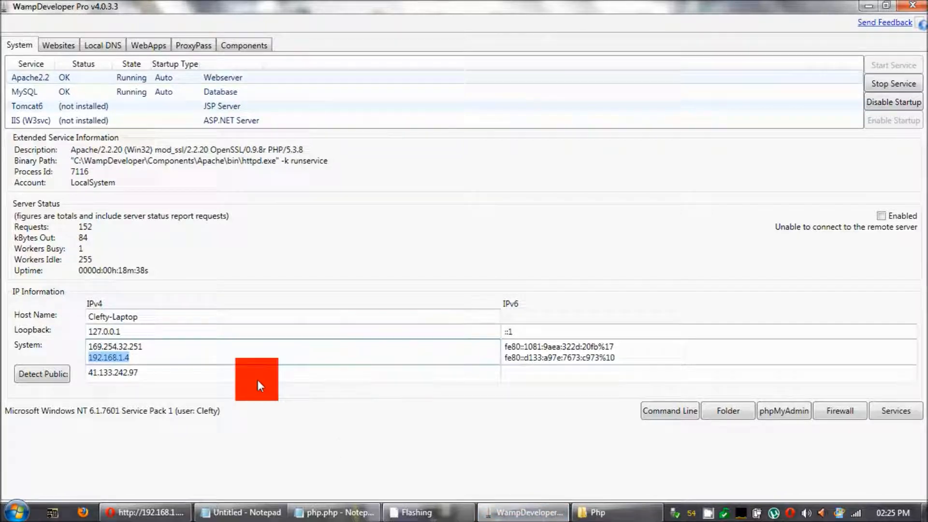
pyautogui.click(41, 373)
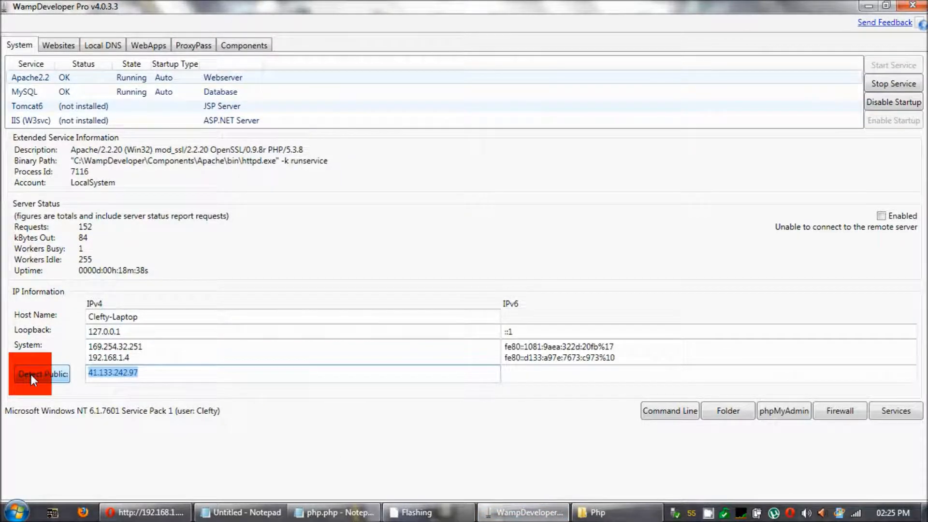
pyautogui.click(145, 512)
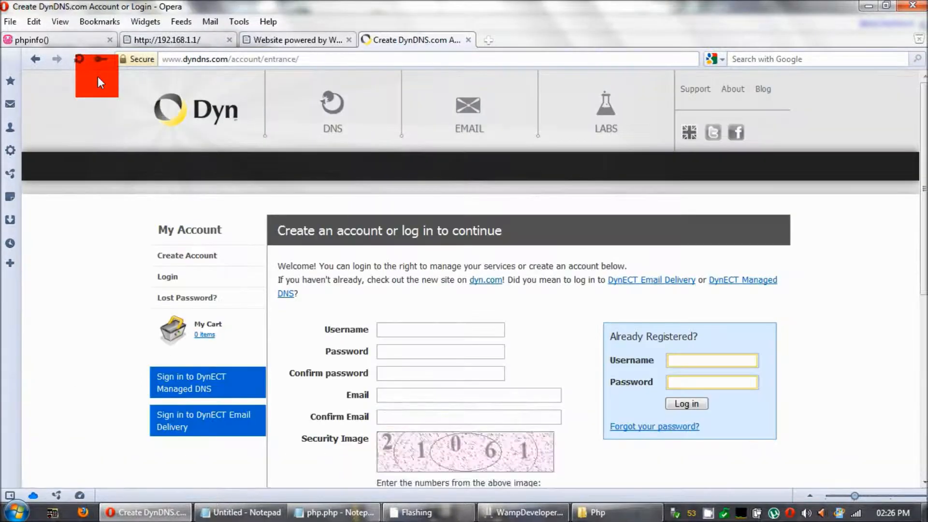
pyautogui.moveTo(99, 59)
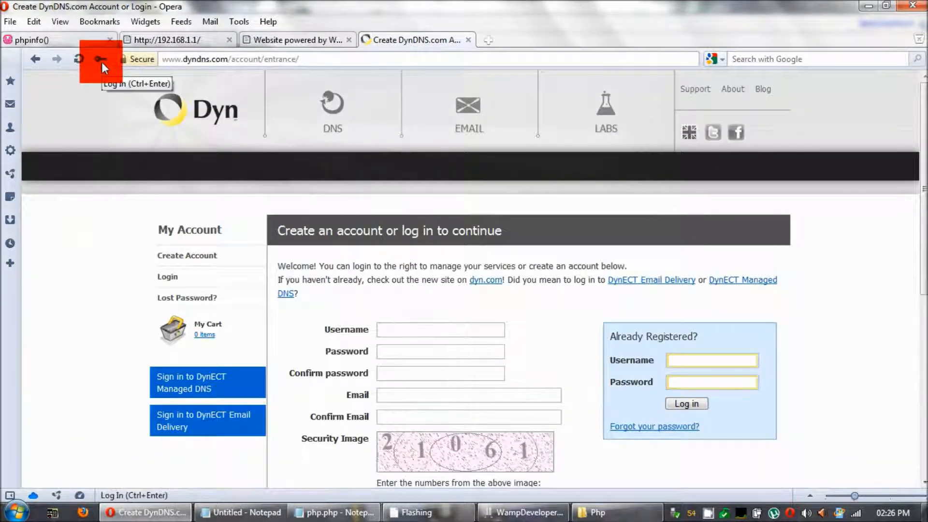
# - Log in to DynDNS as clefty with Opera's saved Wand credentials, reaching My Account
pyautogui.click(101, 59)
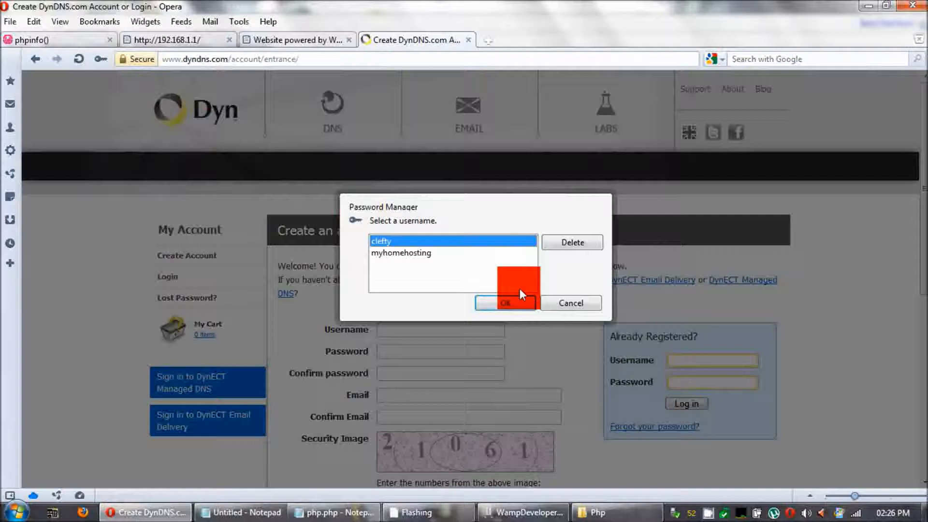
pyautogui.click(504, 302)
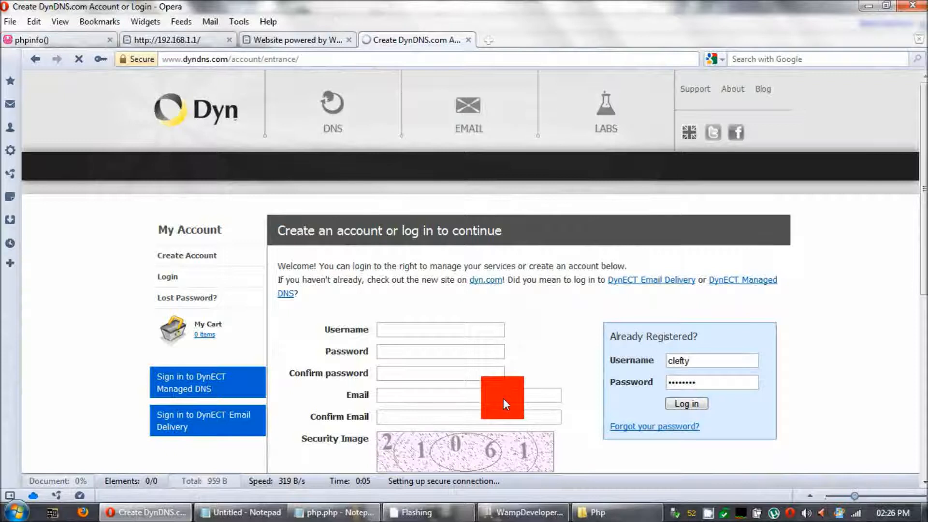
pyautogui.click(687, 404)
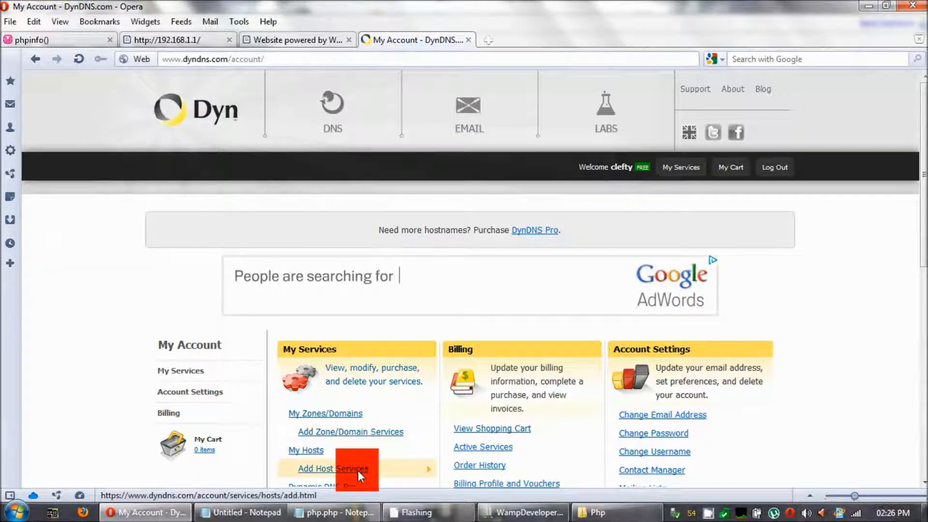
# - Start a new hostname 'homehosting' on the dyndns.info domain
pyautogui.click(333, 468)
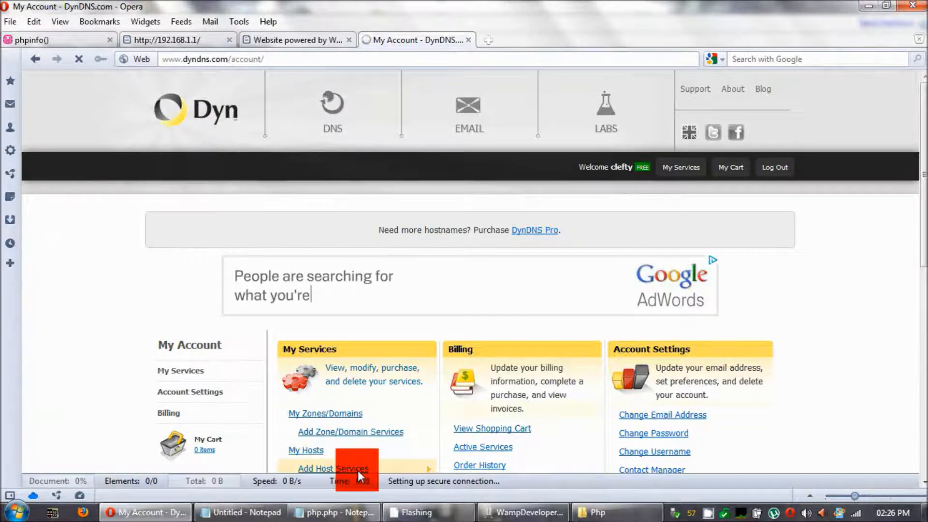
pyautogui.click(333, 468)
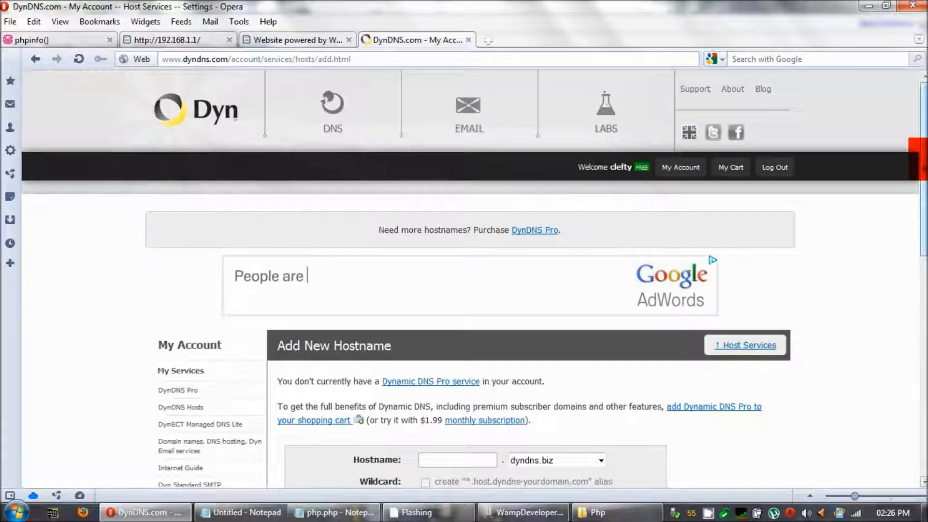
pyautogui.click(599, 181)
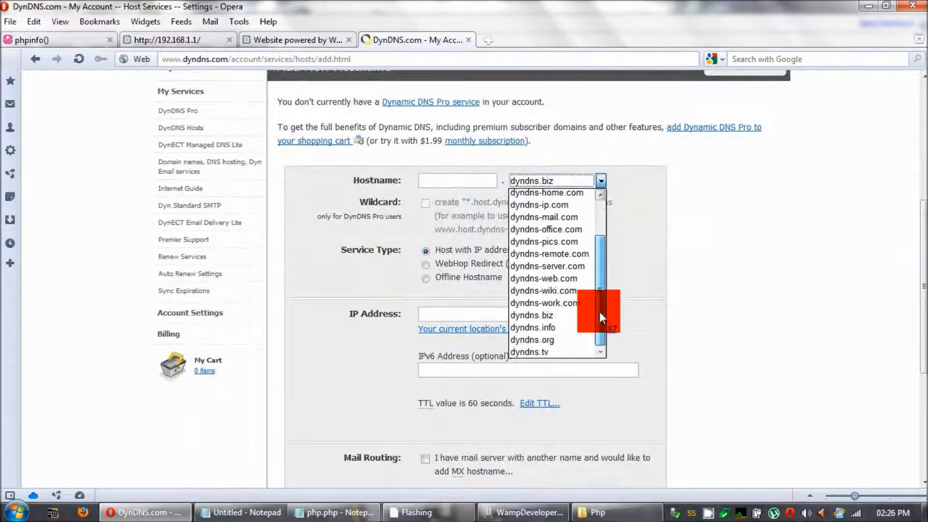
pyautogui.click(532, 327)
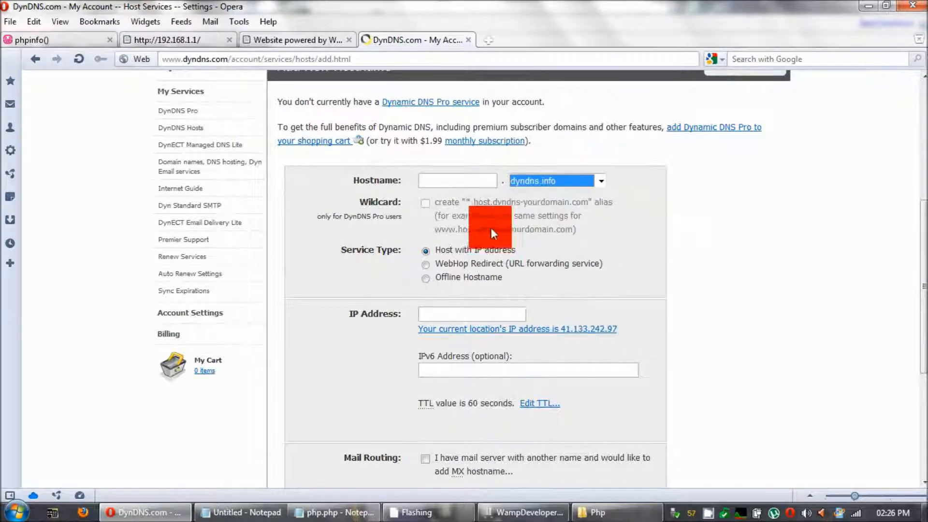
pyautogui.write('ho')
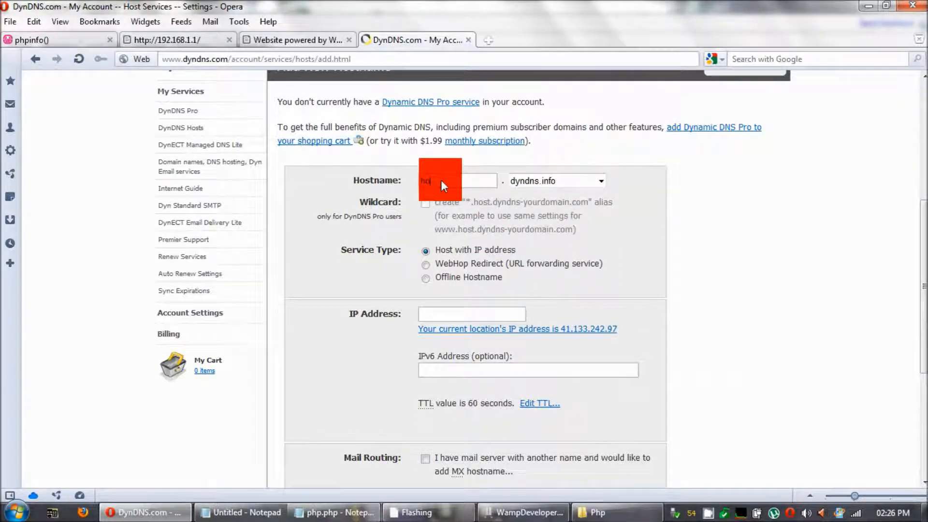
pyautogui.write('homehosting')
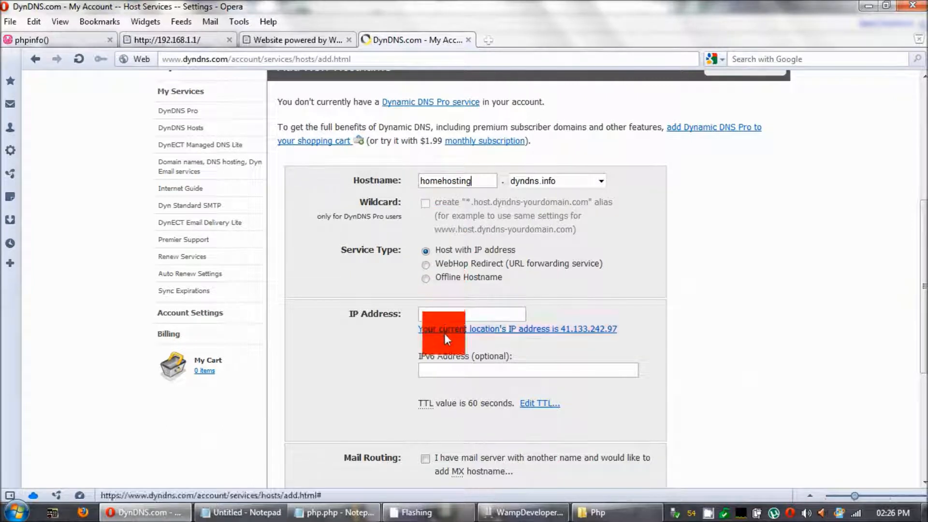
# - Fill the IP address with 41.133.242.97 and submit the hostname for activation
pyautogui.click(516, 328)
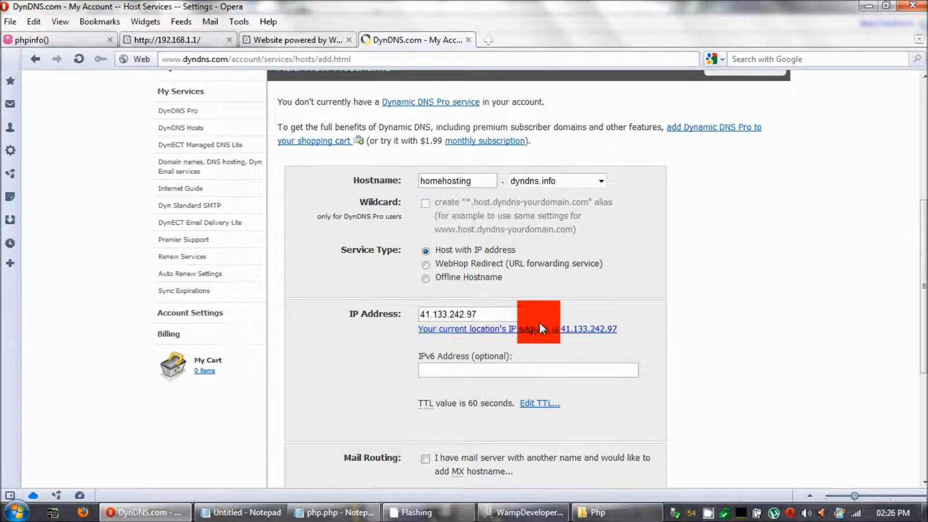
pyautogui.scroll(-3)
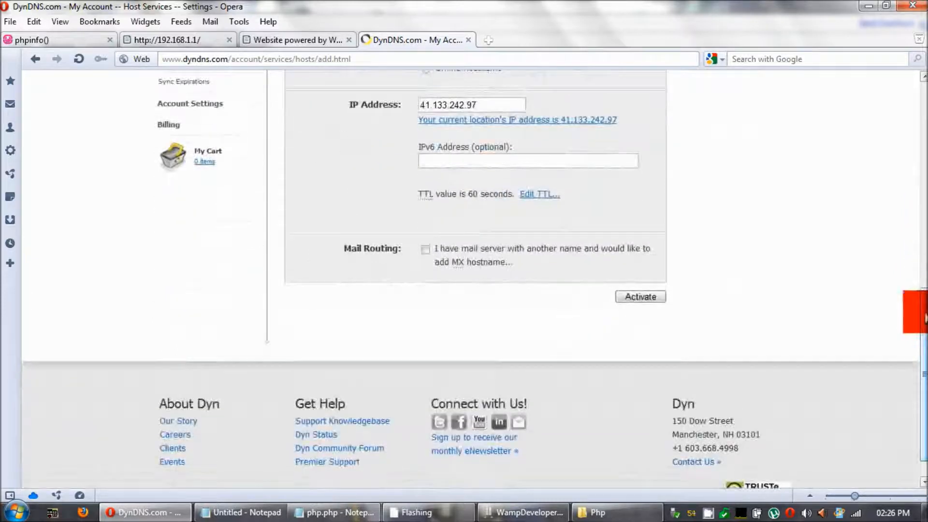
pyautogui.click(640, 296)
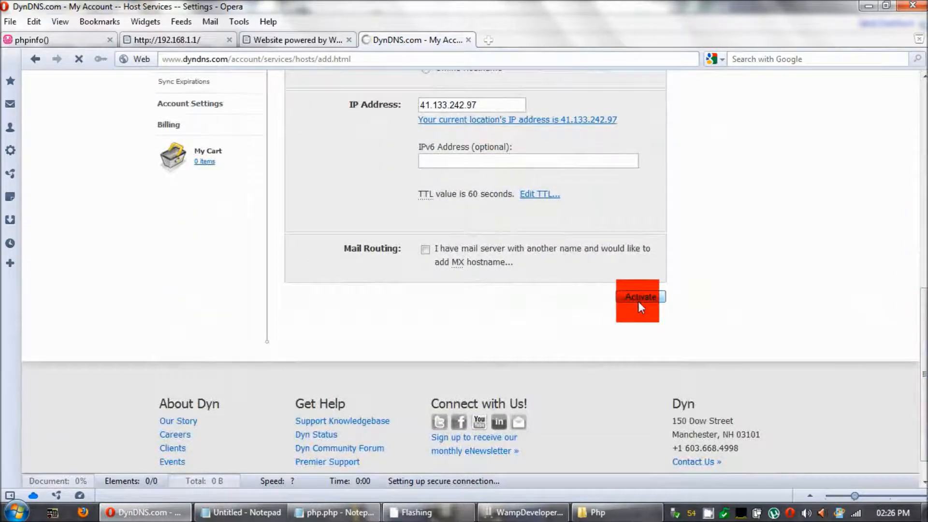
pyautogui.click(637, 296)
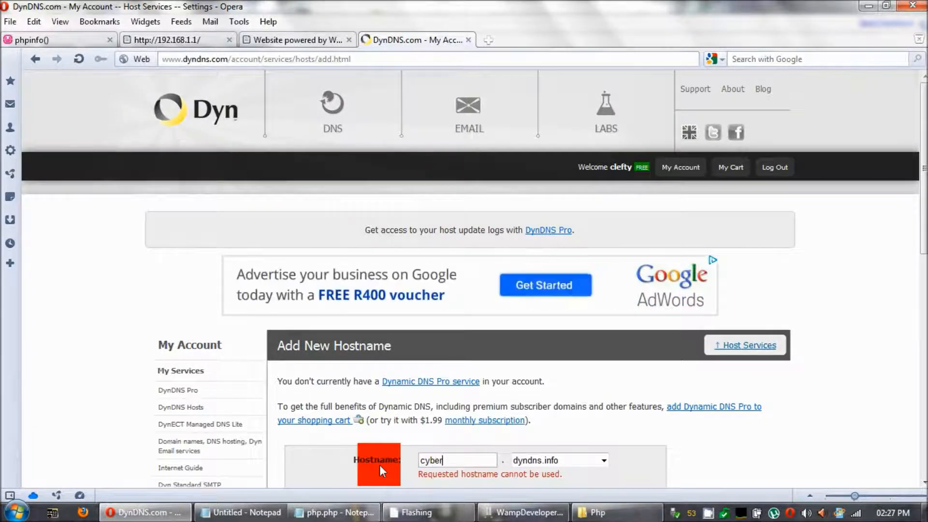
# - Change the hostname to 'cyberhosting' on dyndns.info and activate it again
pyautogui.write('hos')
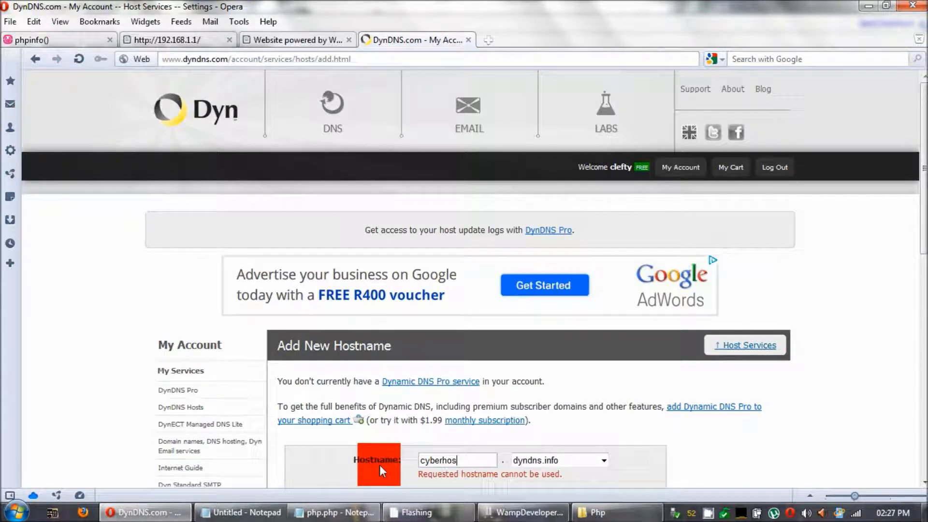
pyautogui.write('ting')
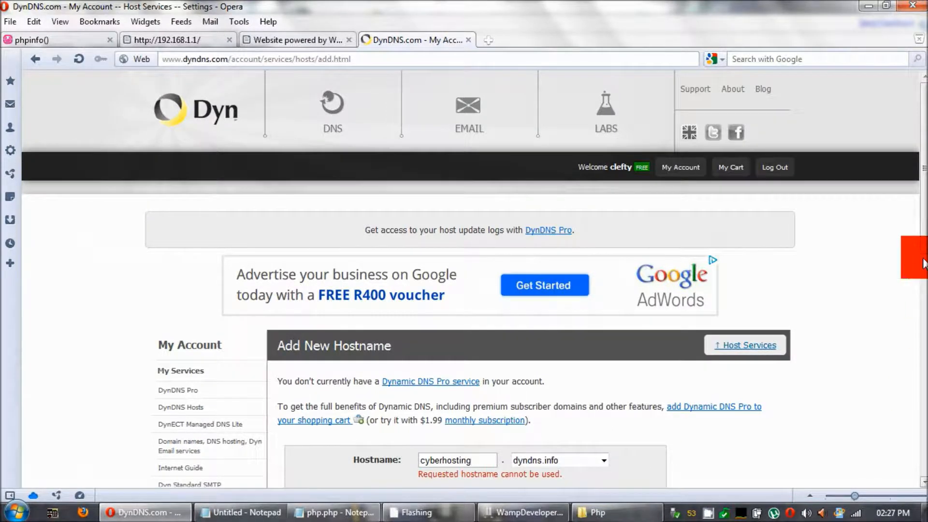
pyautogui.scroll(-3)
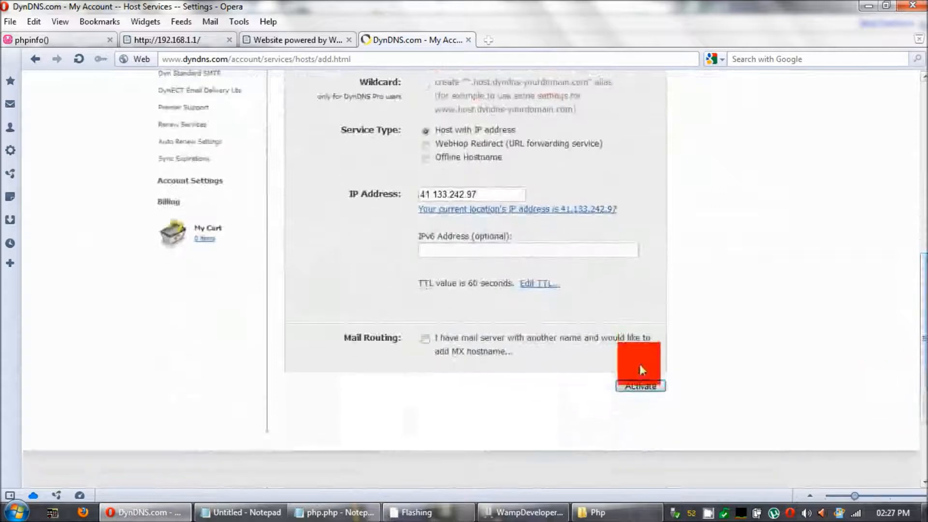
pyautogui.click(639, 385)
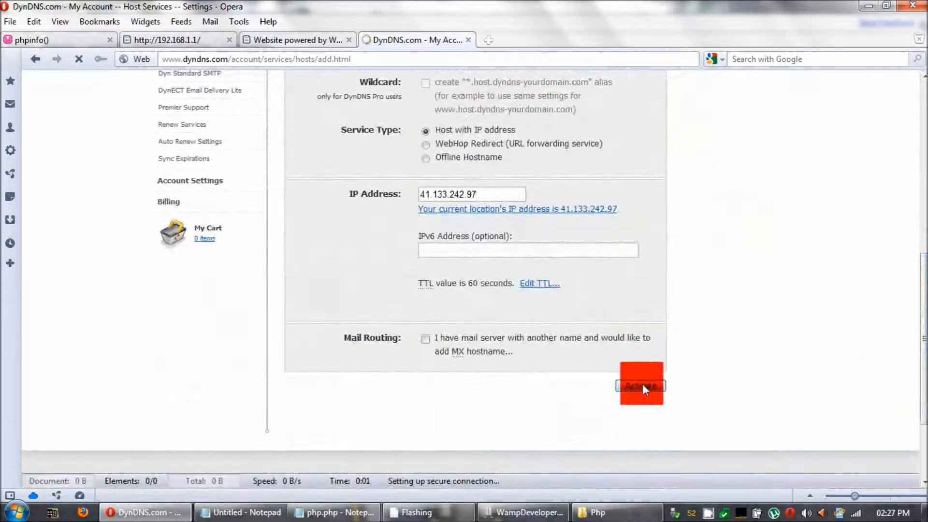
pyautogui.click(640, 386)
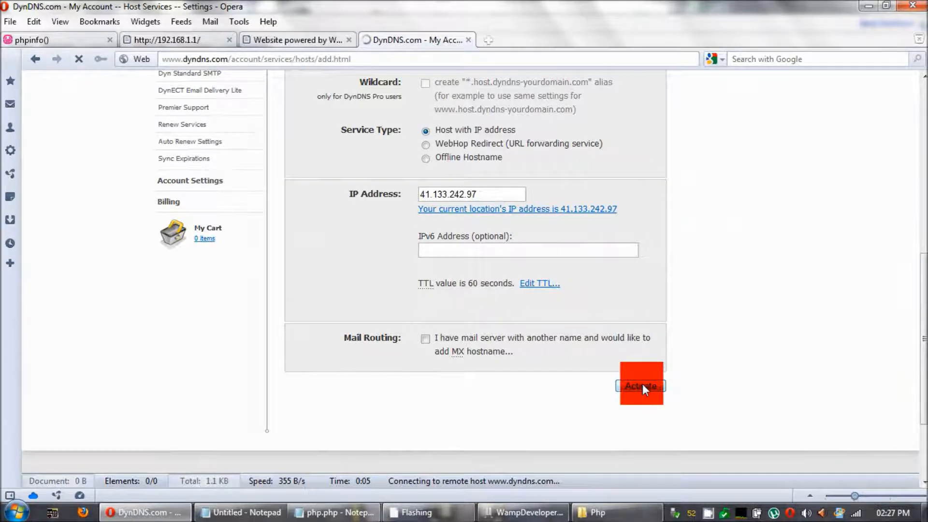
pyautogui.click(639, 386)
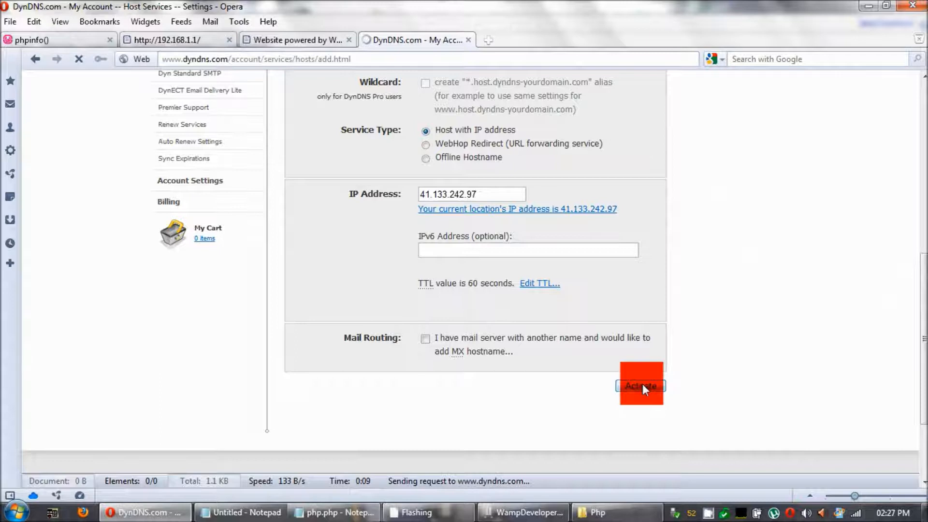
pyautogui.click(641, 385)
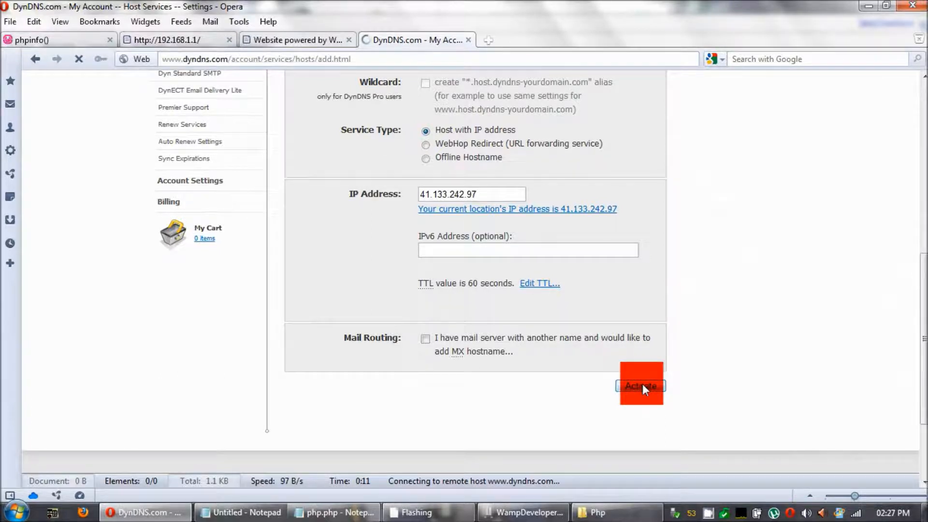
# - From Host Services, delete the old homehosting.dyndns.info host and confirm the deletion
pyautogui.click(641, 386)
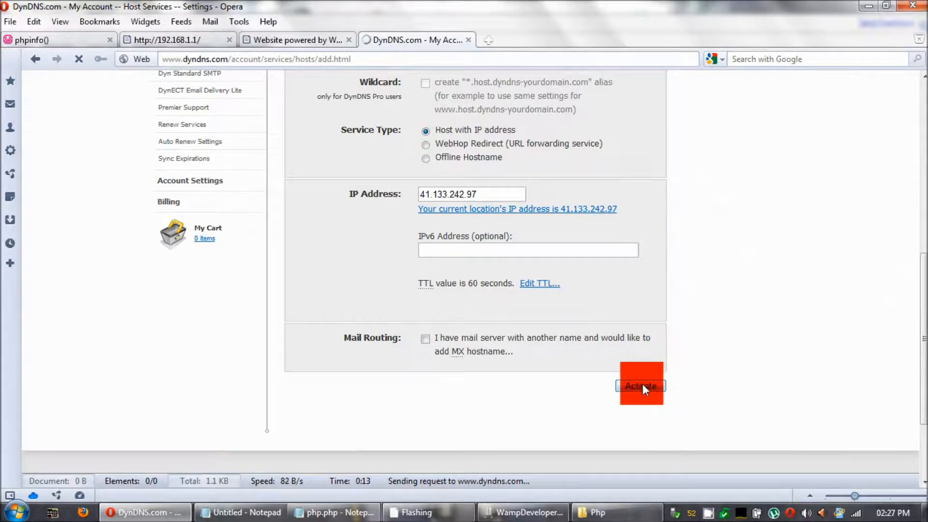
pyautogui.click(640, 385)
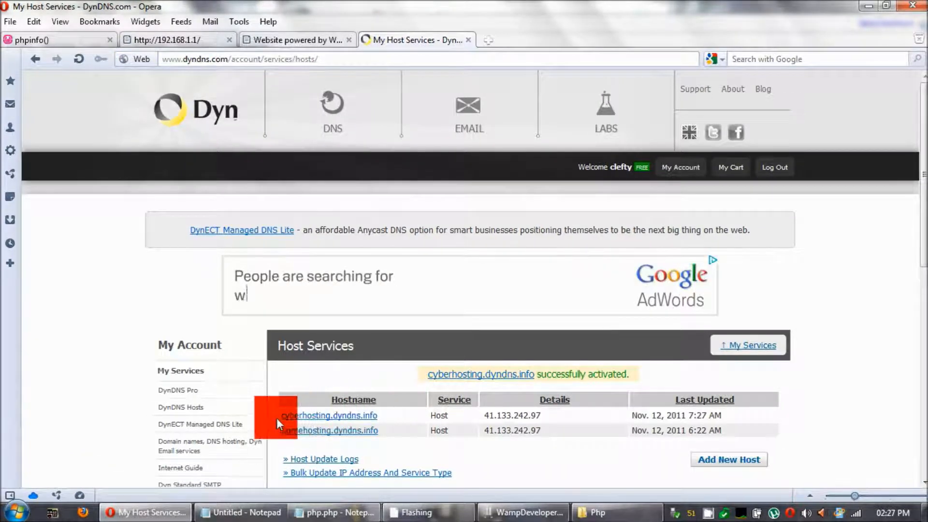
pyautogui.click(330, 430)
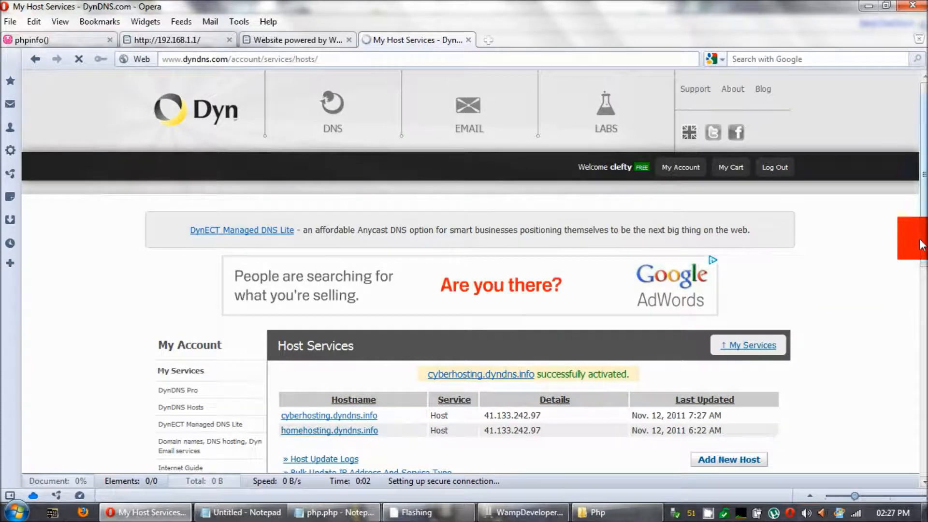
pyautogui.click(328, 430)
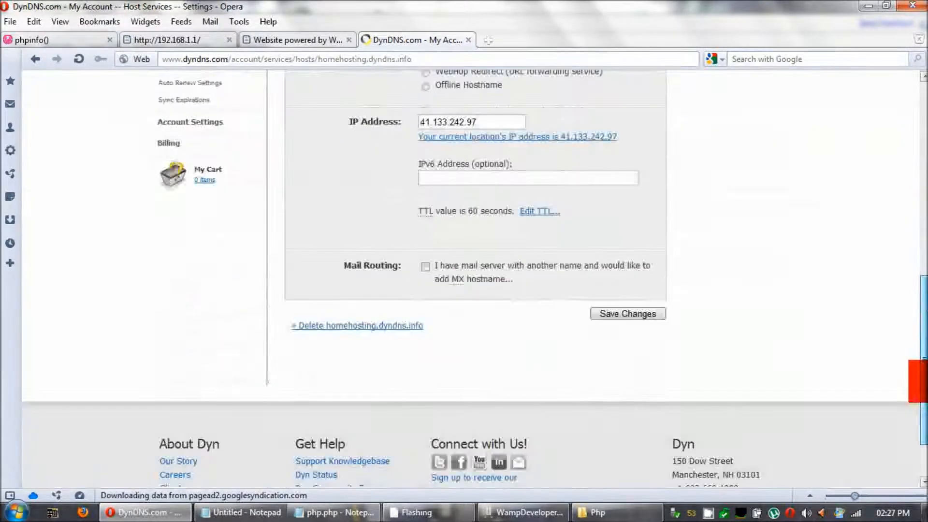
pyautogui.click(360, 325)
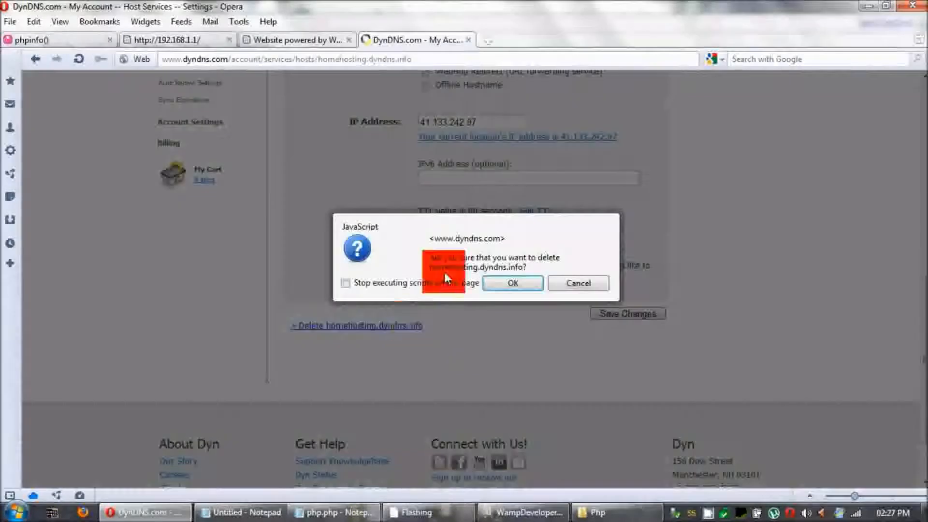
pyautogui.click(512, 283)
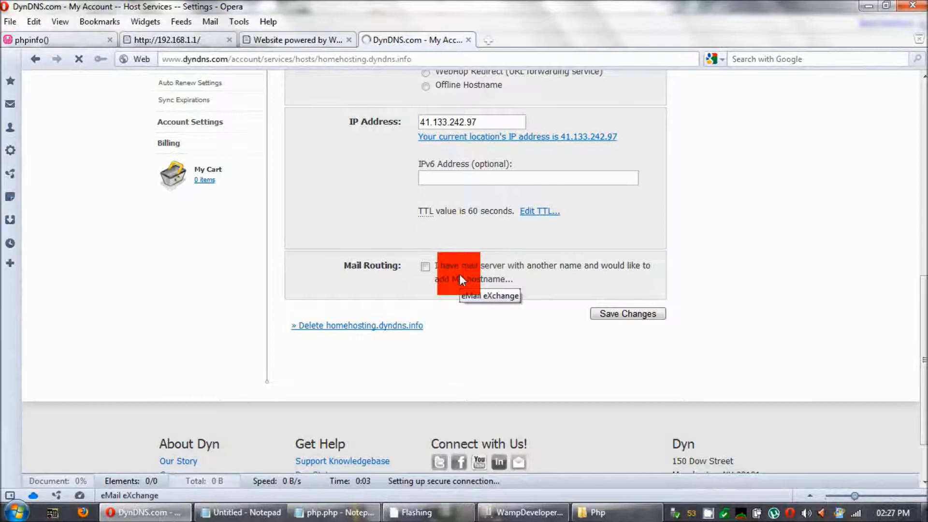
pyautogui.click(358, 325)
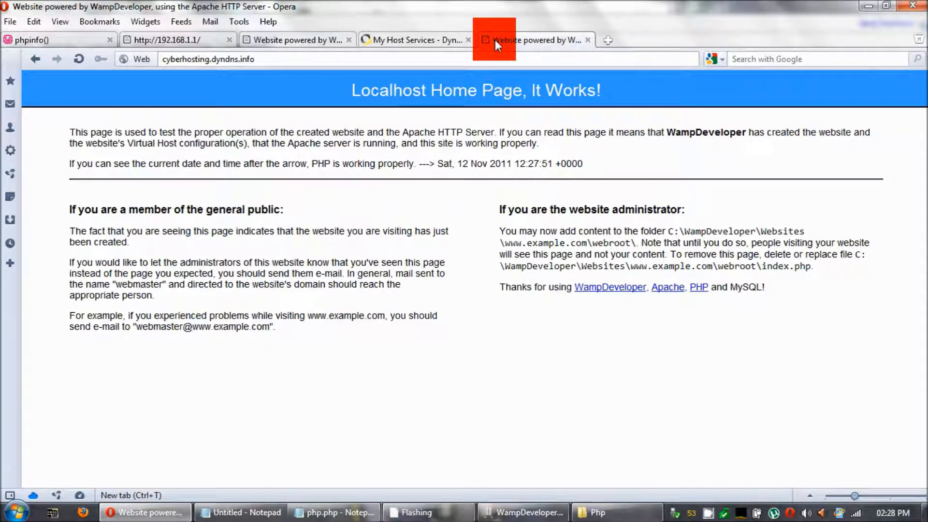
# - Return to My Host Services and scroll the list showing only cyberhosting.dyndns.info at 41.133.242.97
pyautogui.click(415, 39)
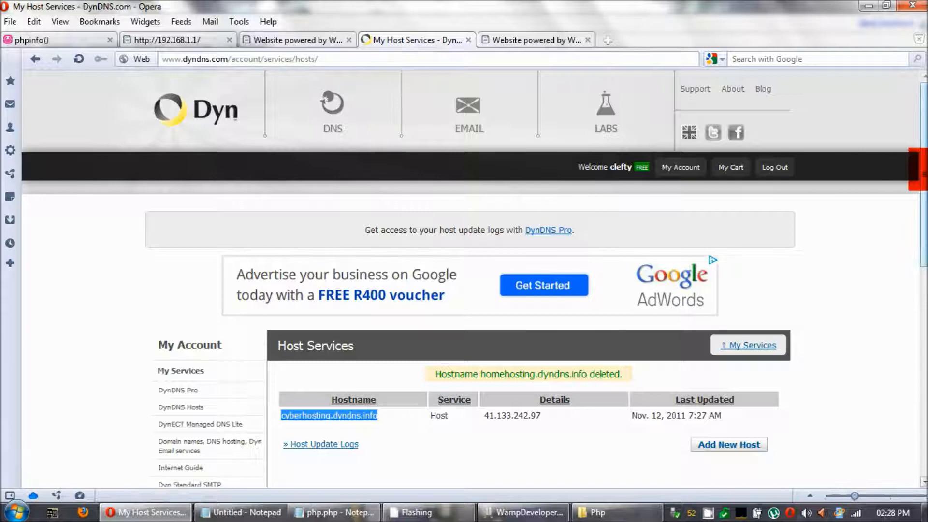
pyautogui.scroll(-3)
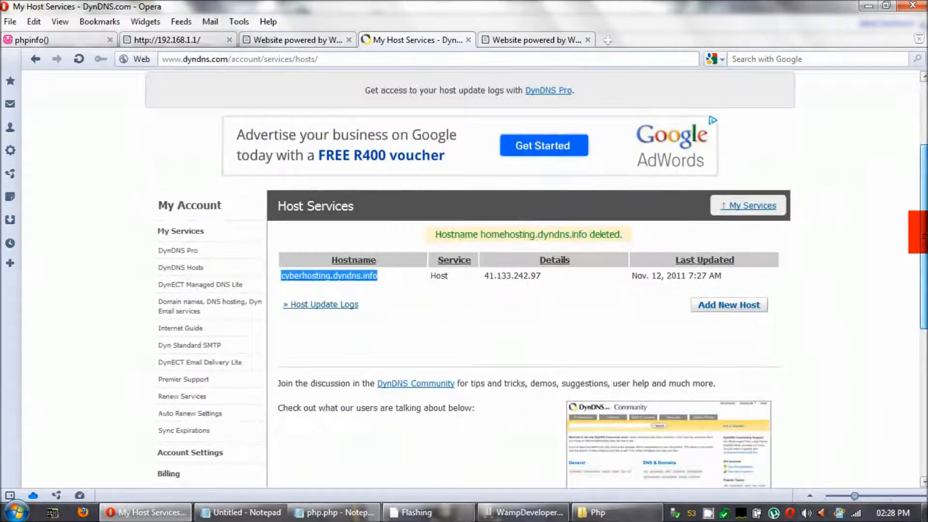
pyautogui.scroll(-3)
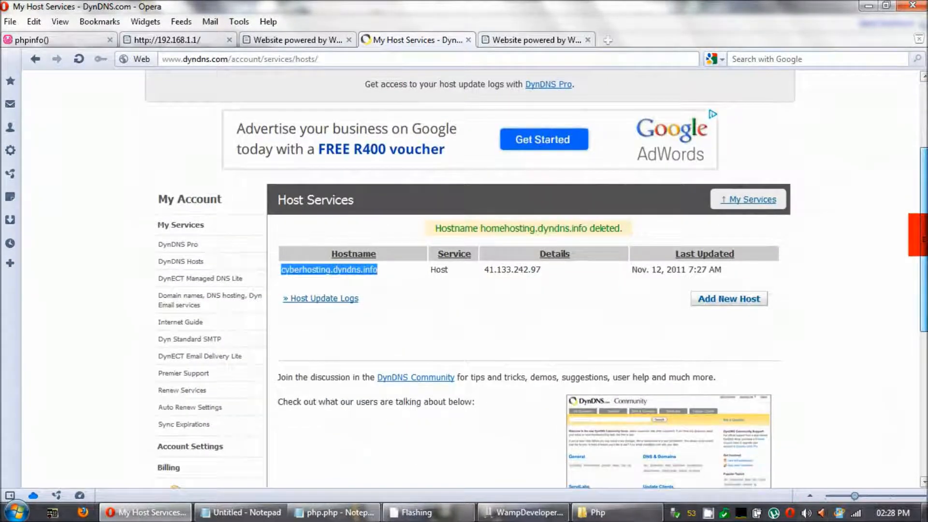
pyautogui.scroll(-3)
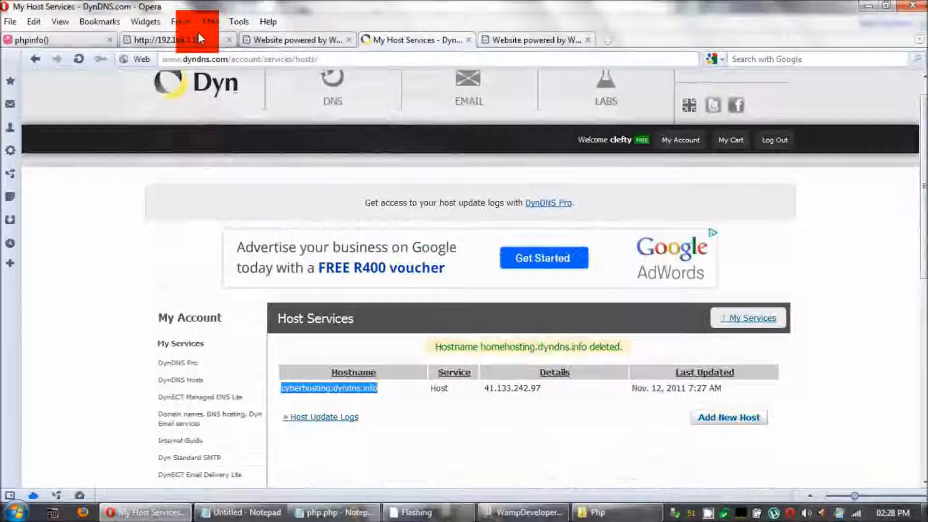
# - In the router admin, reach Access Management > DDNS and activate Dynamic DNS
pyautogui.click(166, 39)
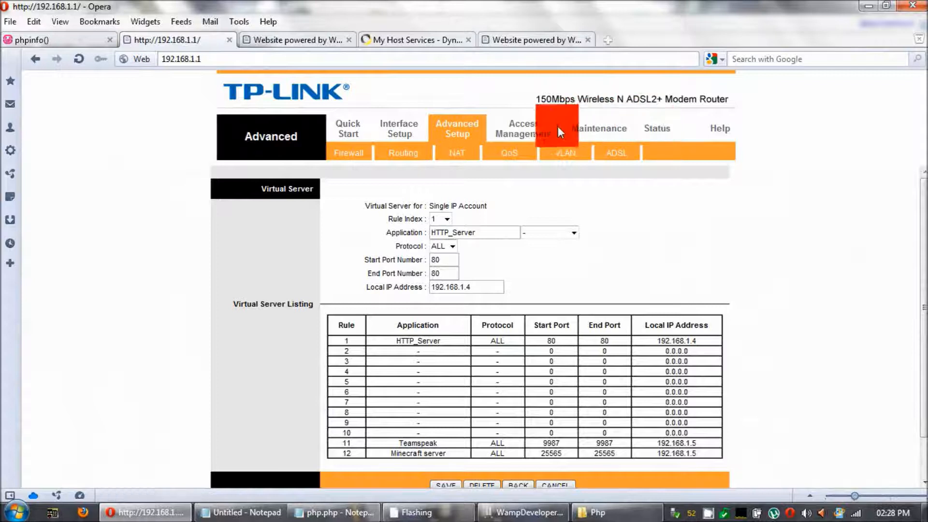
pyautogui.click(520, 129)
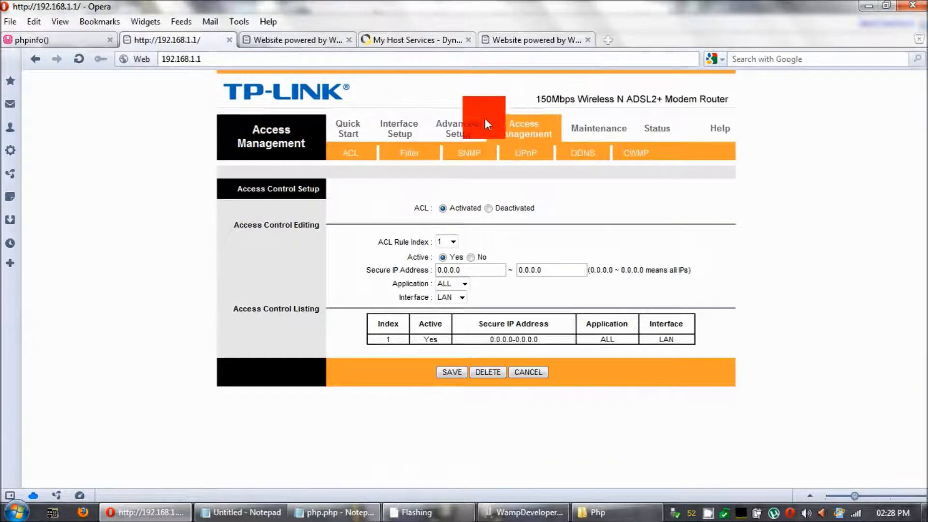
pyautogui.moveTo(582, 160)
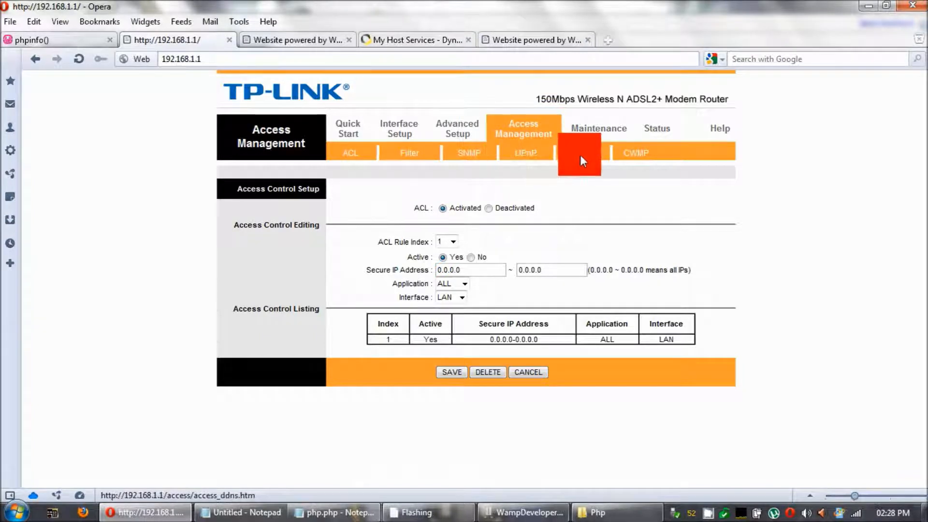
pyautogui.click(582, 152)
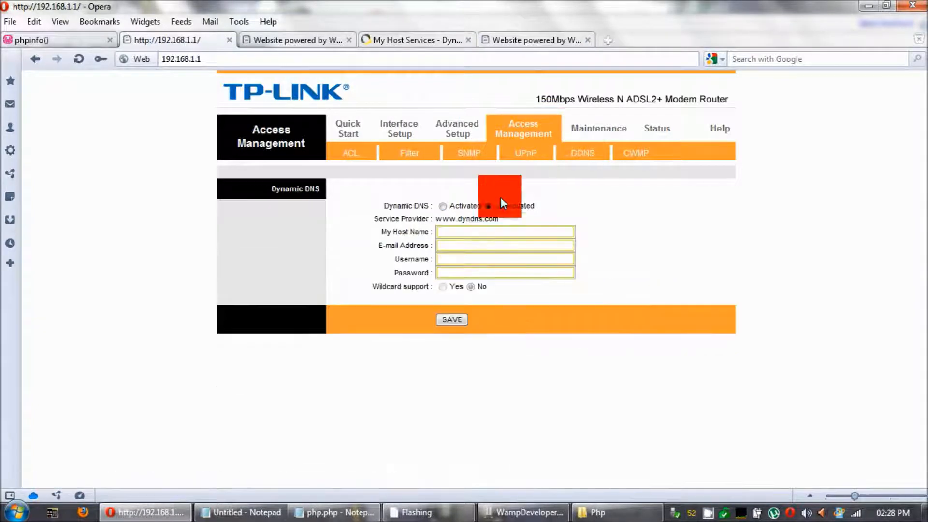
pyautogui.click(442, 205)
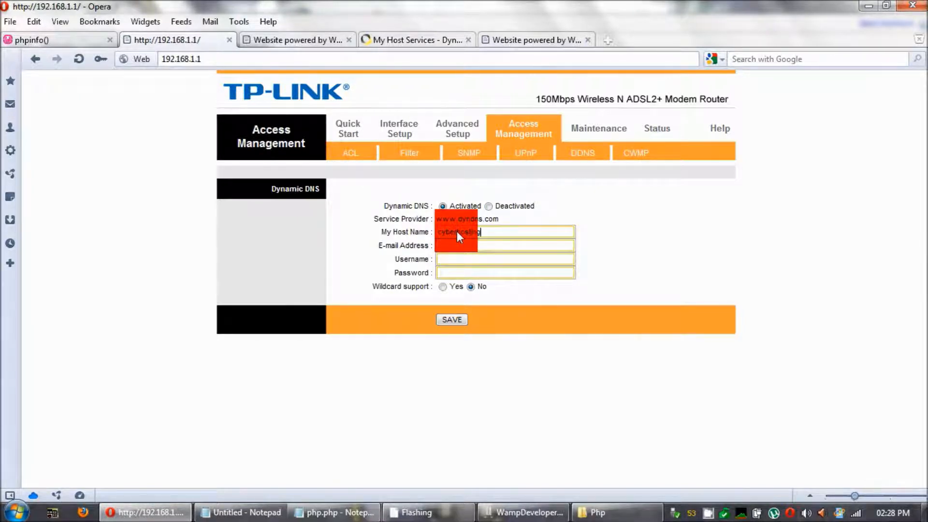
pyautogui.write('.dyndns')
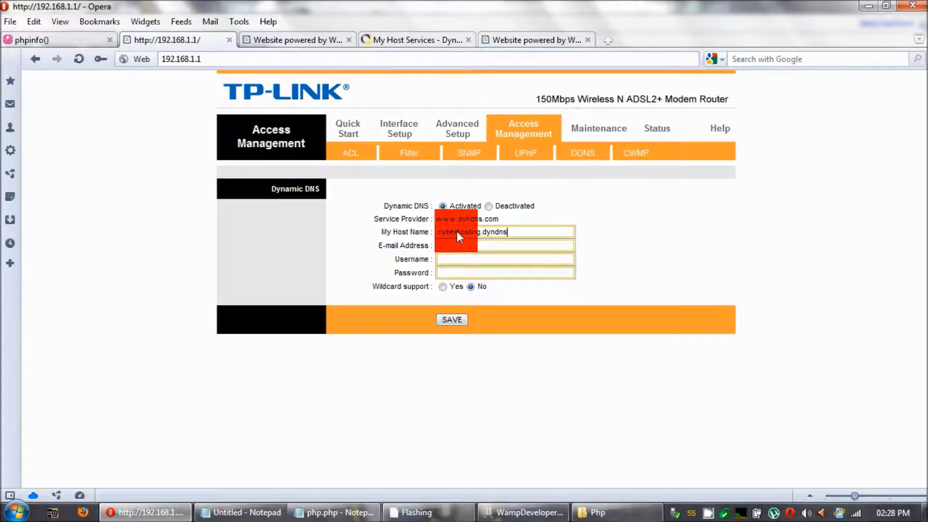
pyautogui.write('.info')
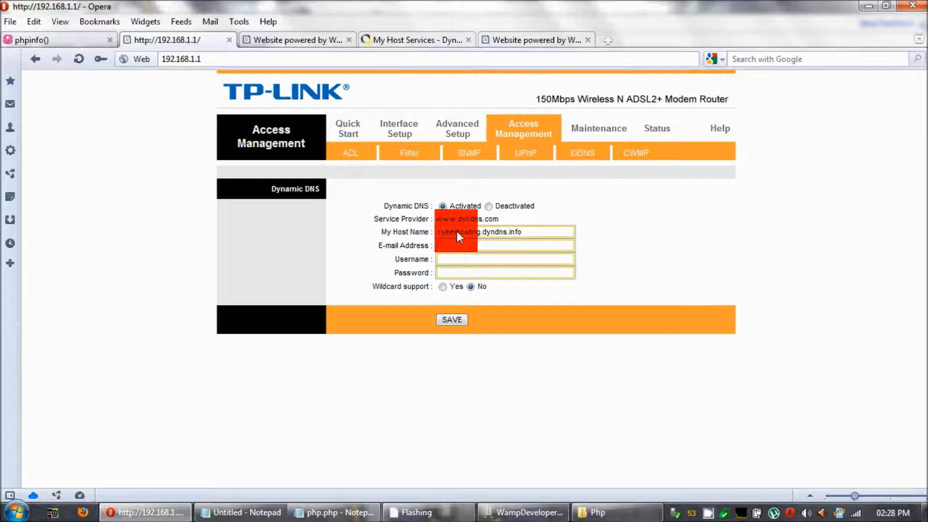
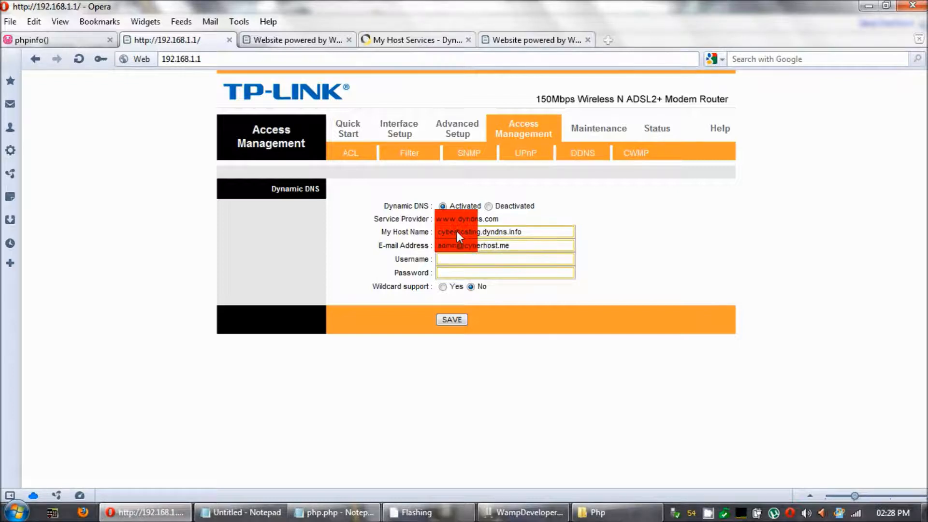
pyautogui.write('clefty')
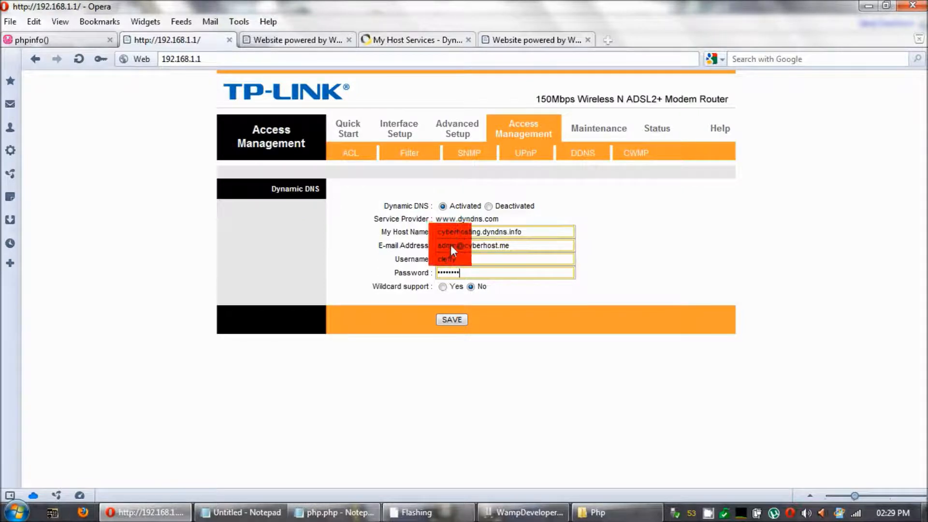
pyautogui.click(451, 320)
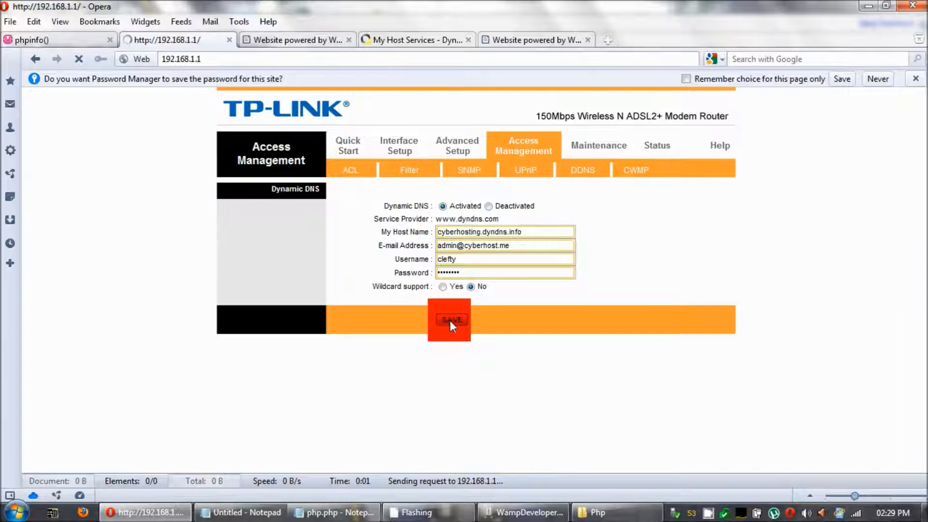
pyautogui.click(451, 320)
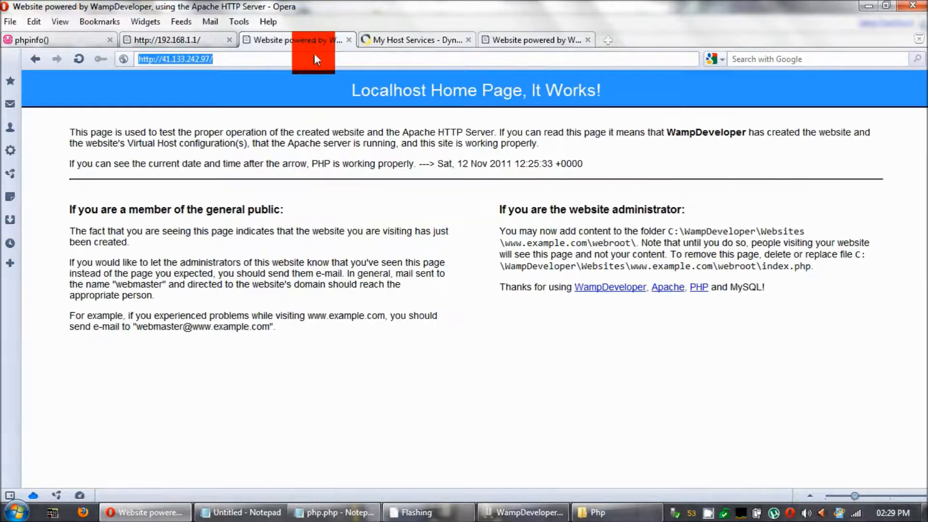
# - Load the cyberhosting.dyndns.info test page, start a new tab for the next site and close extra test tabs
pyautogui.click(535, 39)
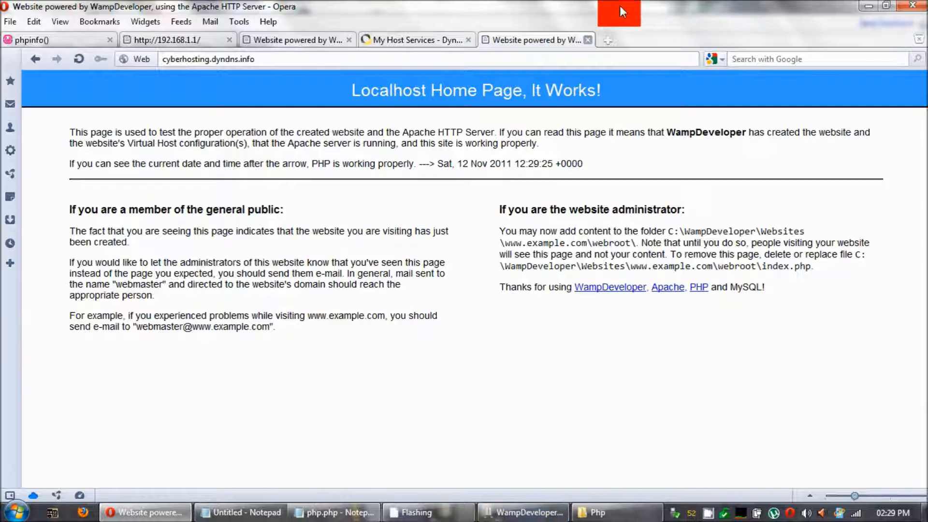
pyautogui.click(607, 39)
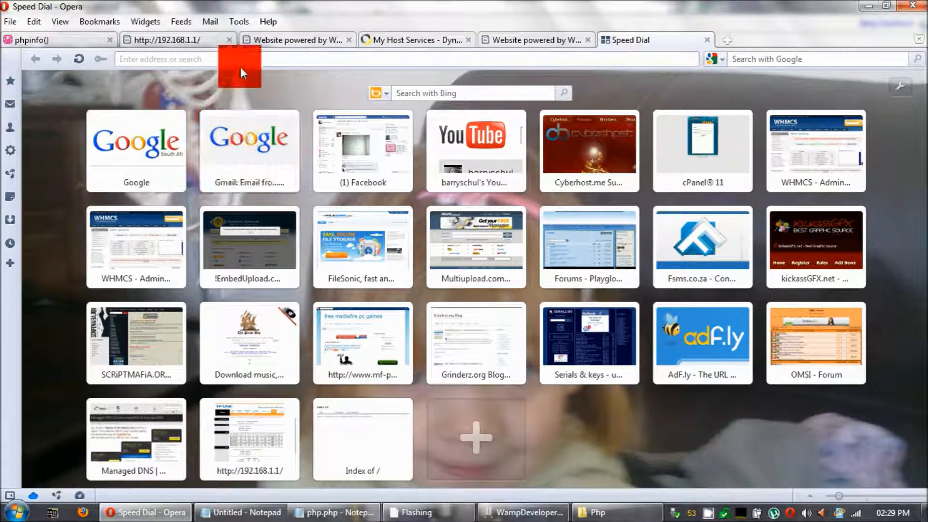
pyautogui.write('www.dyndns.com')
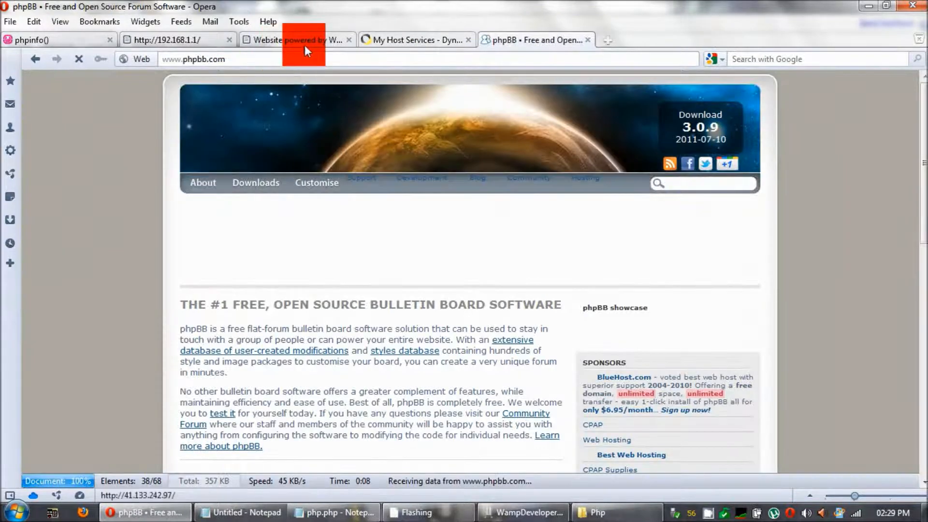
pyautogui.click(172, 39)
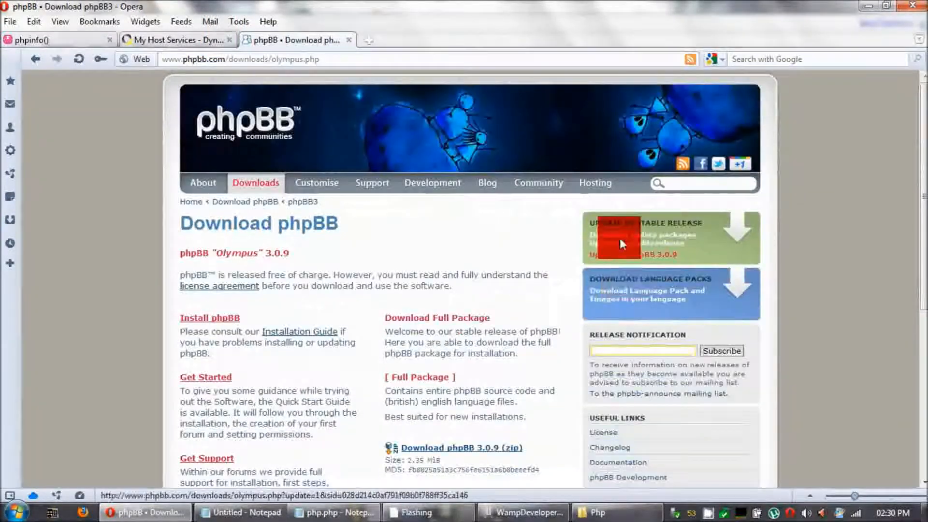
# - Download the full phpBB 3.0.9 zip package and save it to the Desktop
pyautogui.click(461, 448)
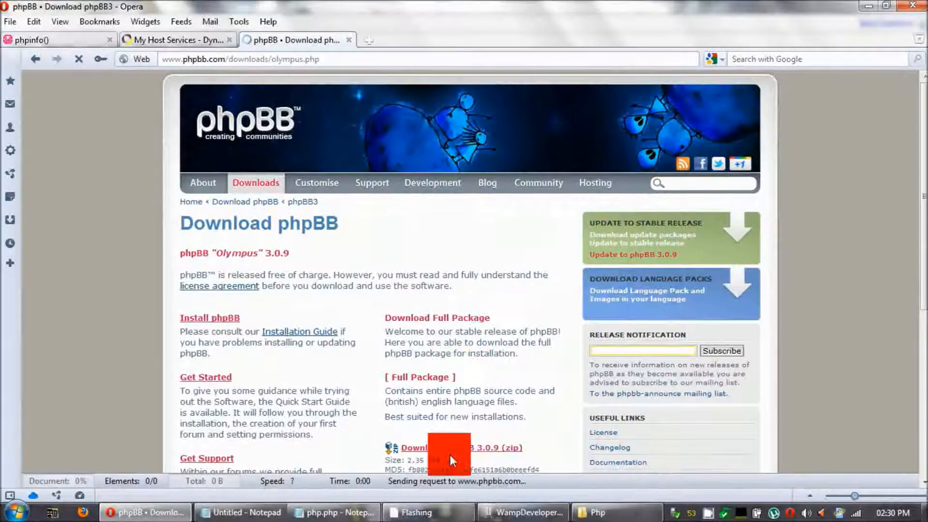
pyautogui.click(449, 455)
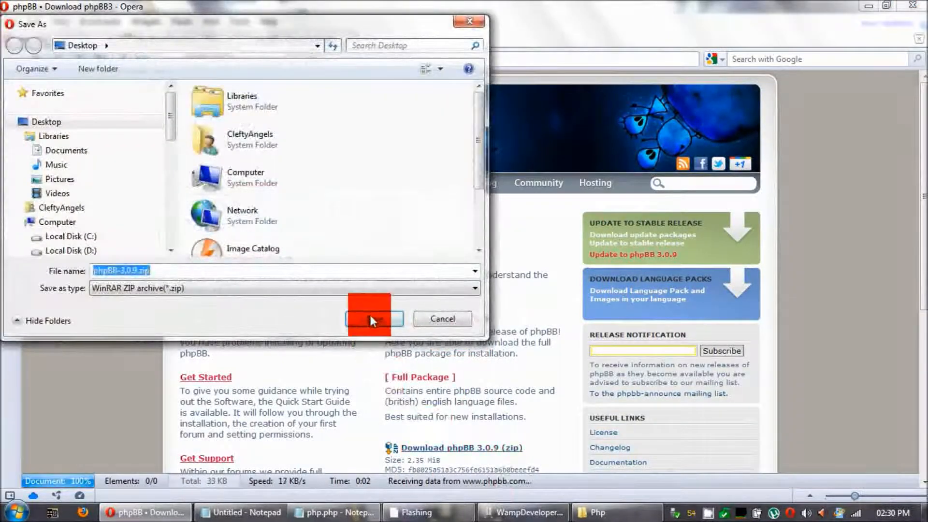
pyautogui.click(373, 318)
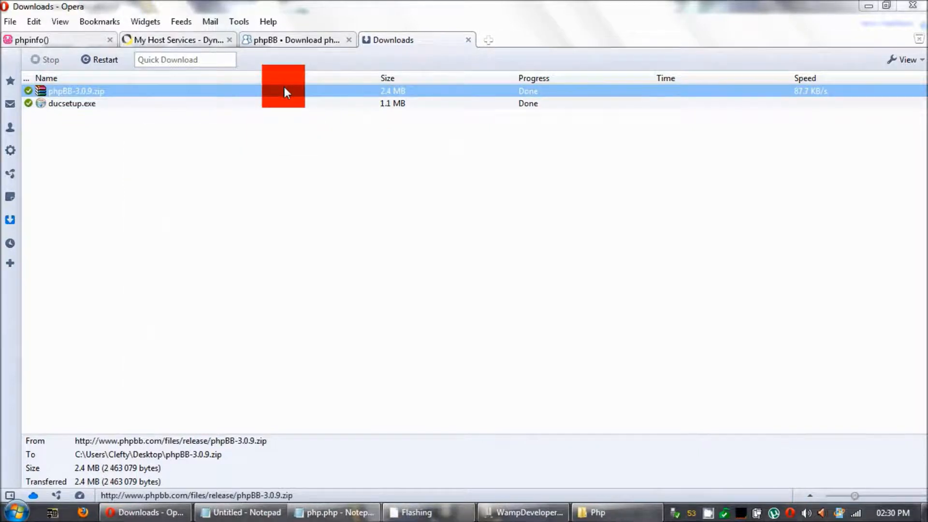
# - View the phpBB3 folder inside the downloaded archive in WinRAR, then bring Explorer forward
pyautogui.doubleClick(76, 90)
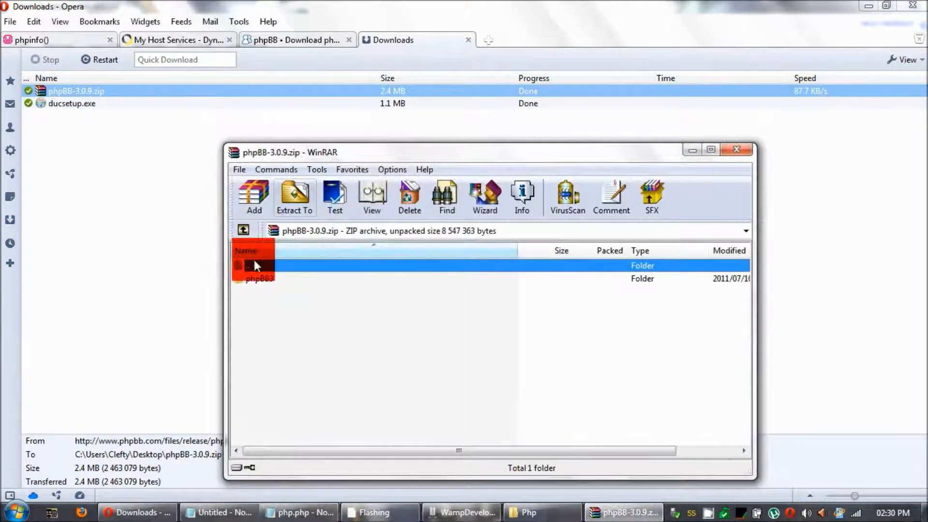
pyautogui.doubleClick(254, 278)
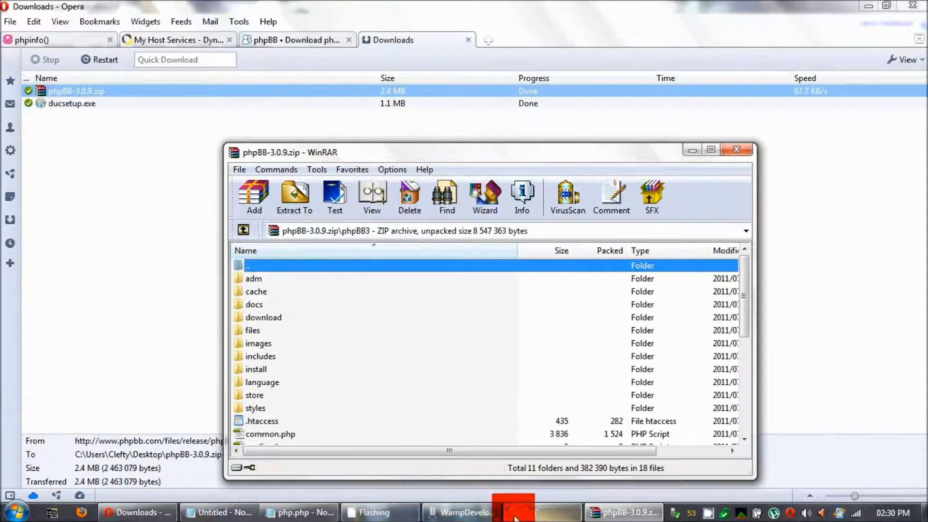
pyautogui.click(536, 512)
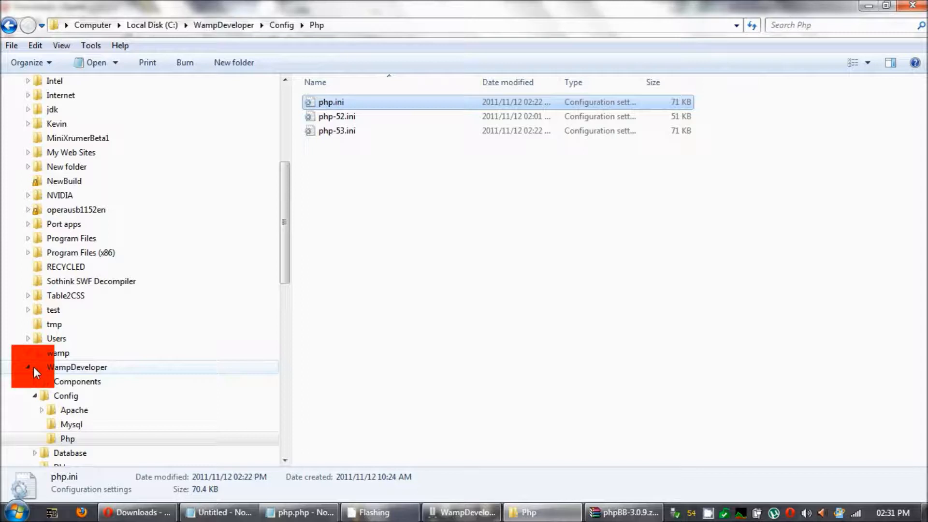
# - Empty the DefaultWebsite webroot folder of its old files
pyautogui.click(76, 367)
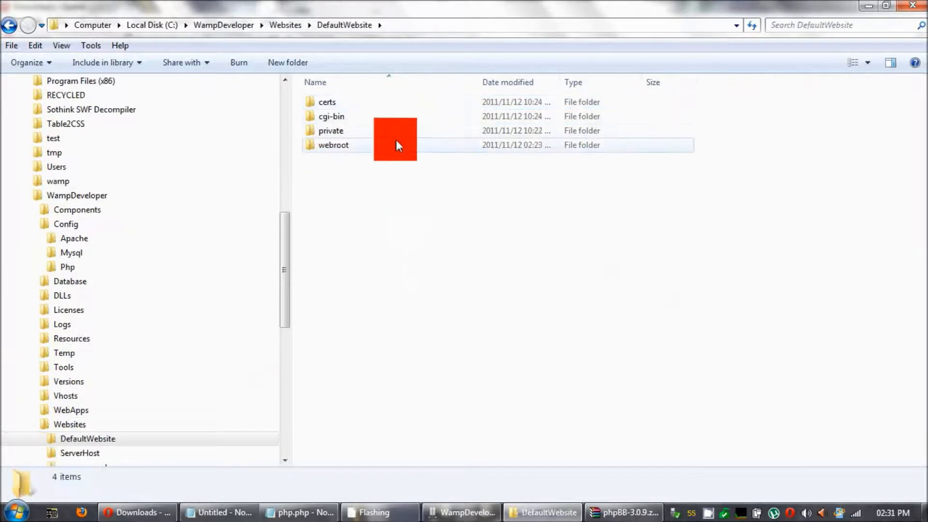
pyautogui.doubleClick(333, 144)
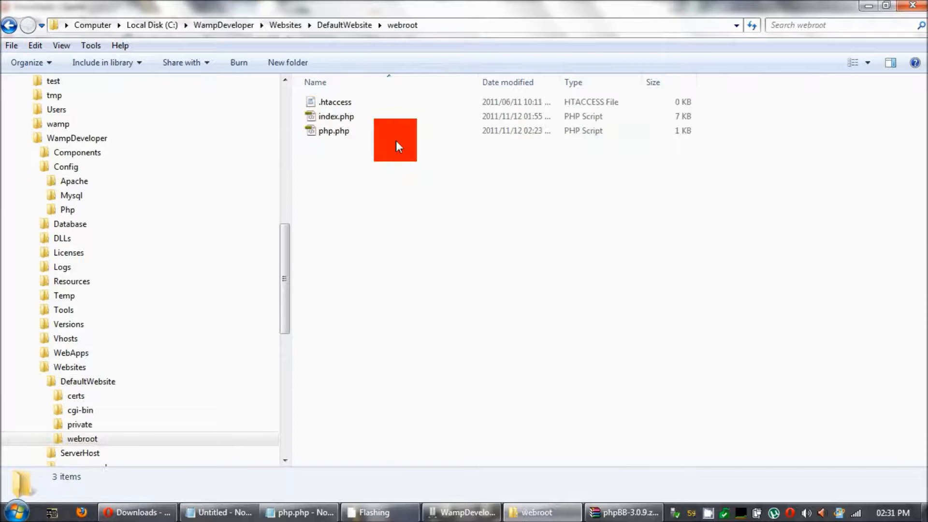
pyautogui.press('ctrl+a')
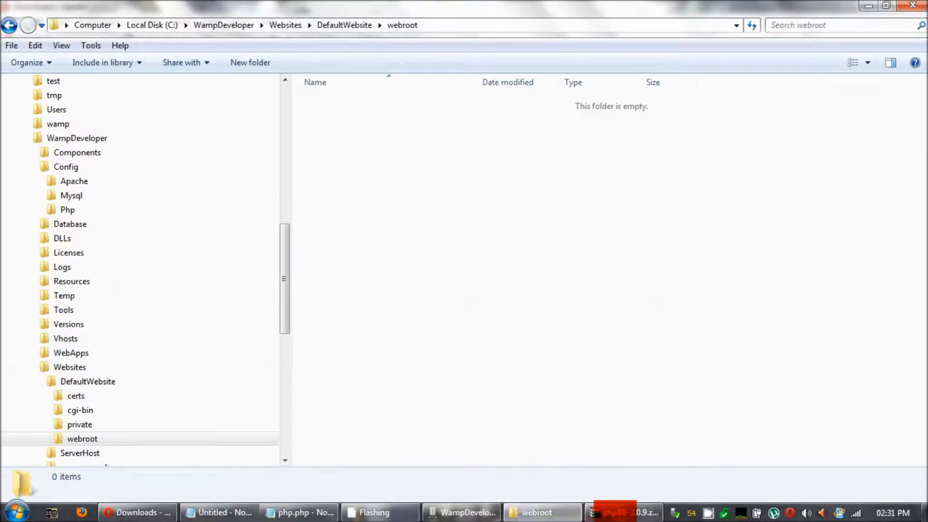
# - Move all phpBB3 files from the archive into webroot and close WinRAR and the Downloads list
pyautogui.click(621, 512)
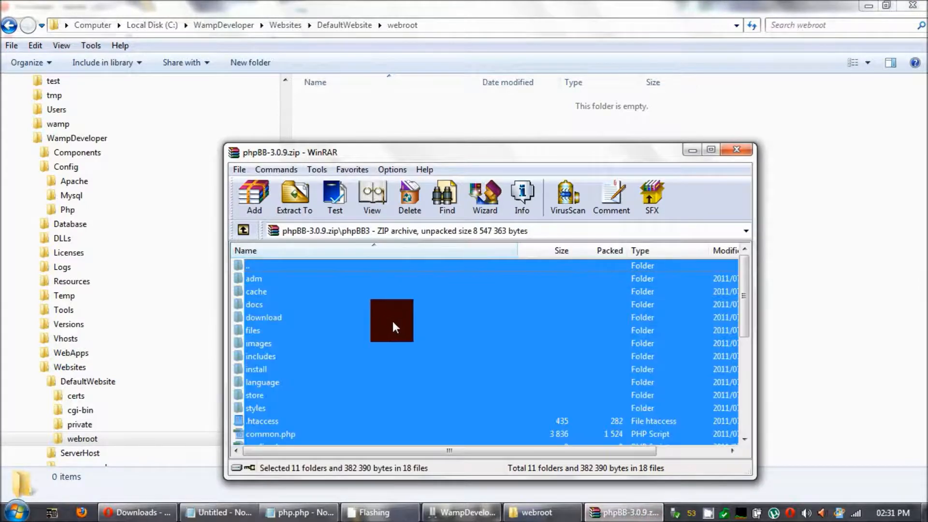
pyautogui.click(293, 198)
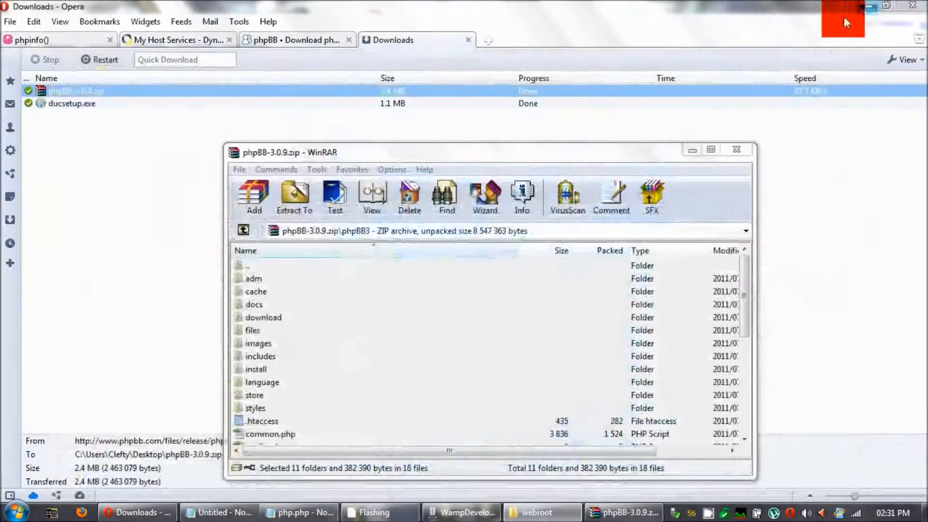
pyautogui.click(736, 148)
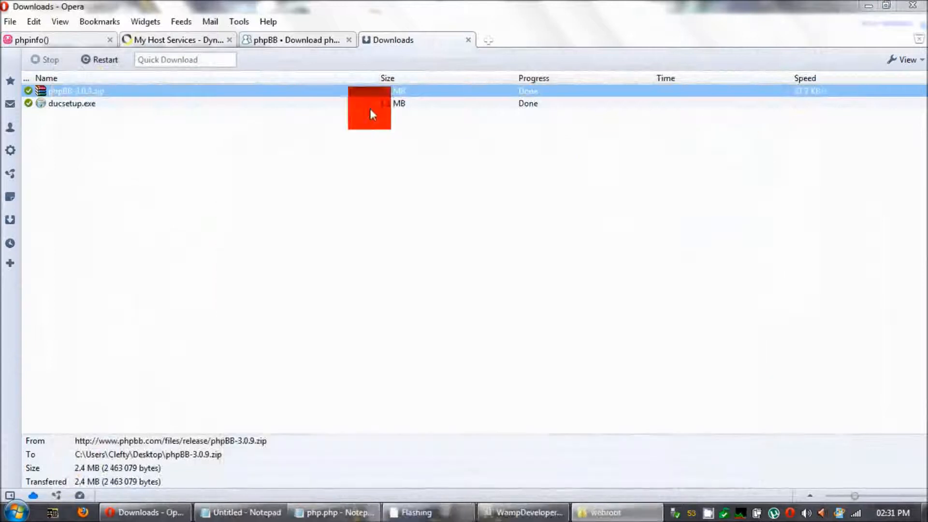
pyautogui.click(293, 40)
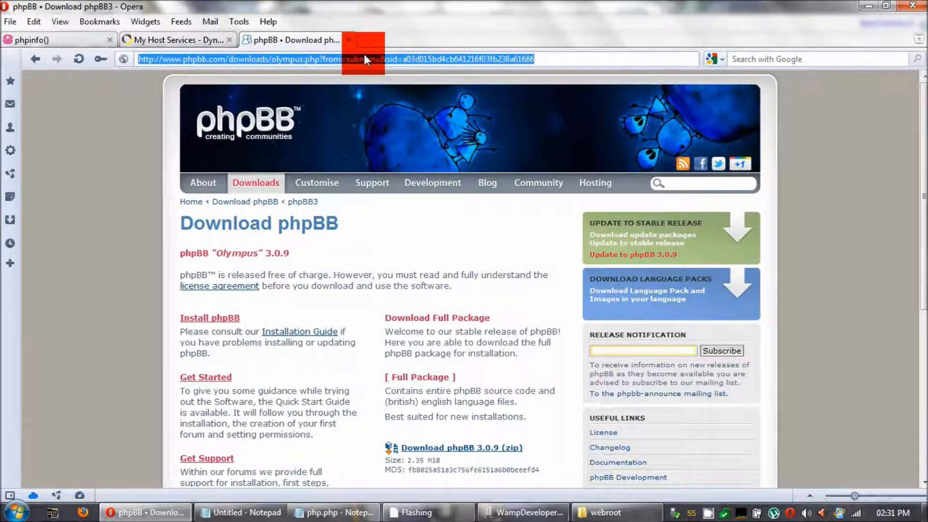
# - Run the phpBB installer at cyberhosting.dyndns.info/ through its compatibility checks and start the install
pyautogui.write('cyberhosting.dyndns.info/install/index.php')
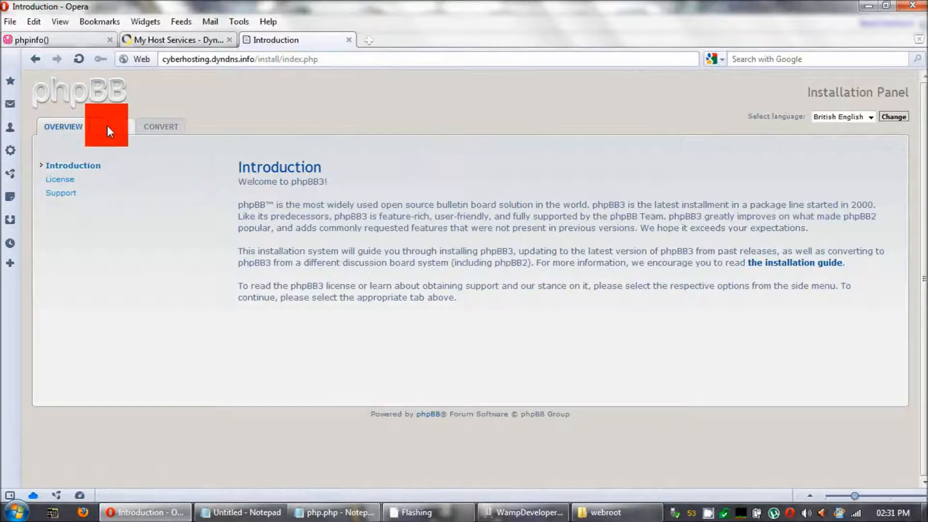
pyautogui.click(112, 126)
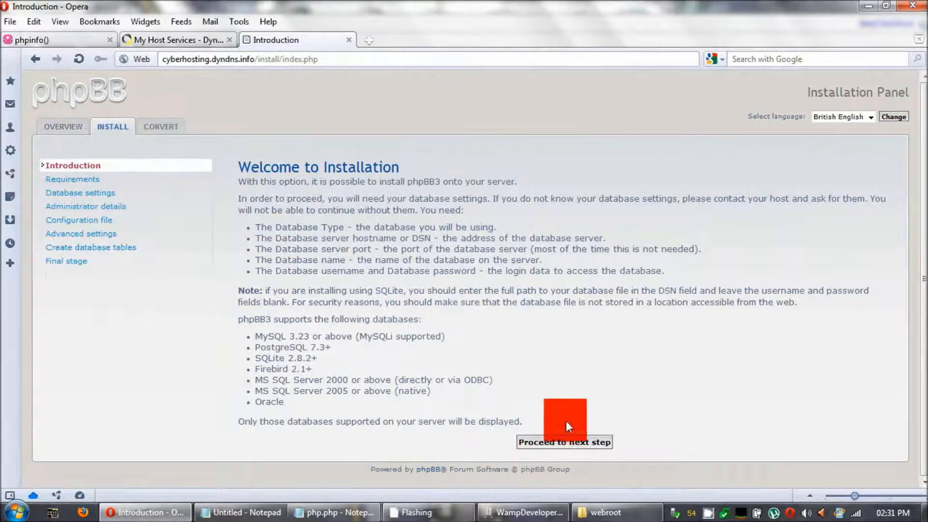
pyautogui.click(562, 421)
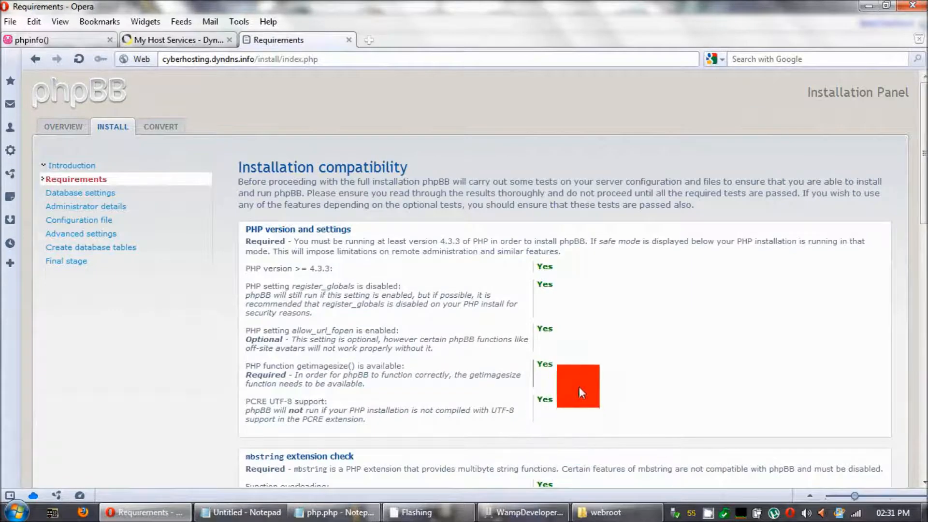
pyautogui.scroll(-3)
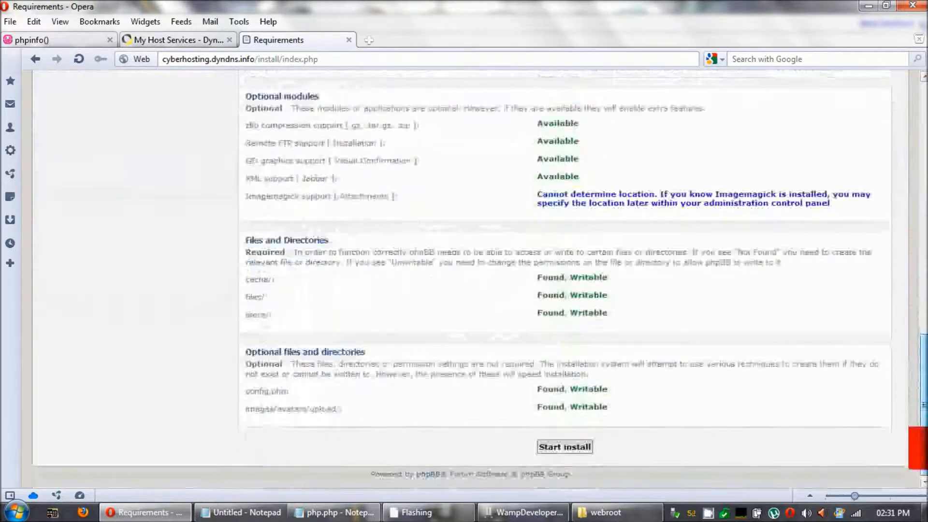
pyautogui.click(563, 447)
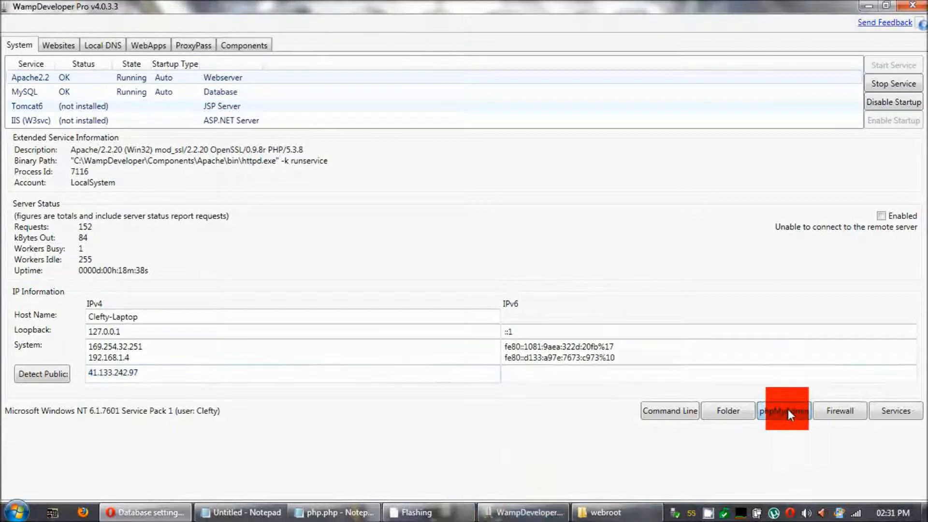
# - Create a new phpbb database in phpMyAdmin
pyautogui.click(784, 411)
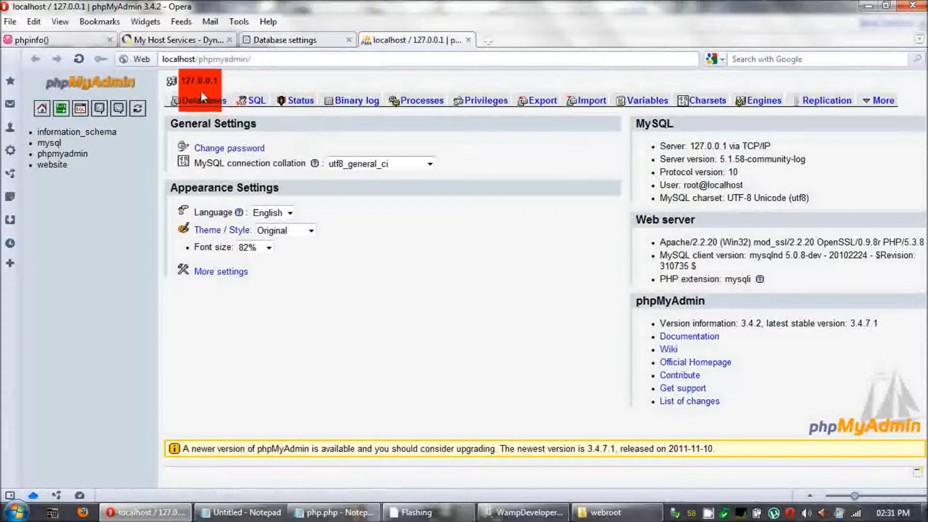
pyautogui.click(204, 100)
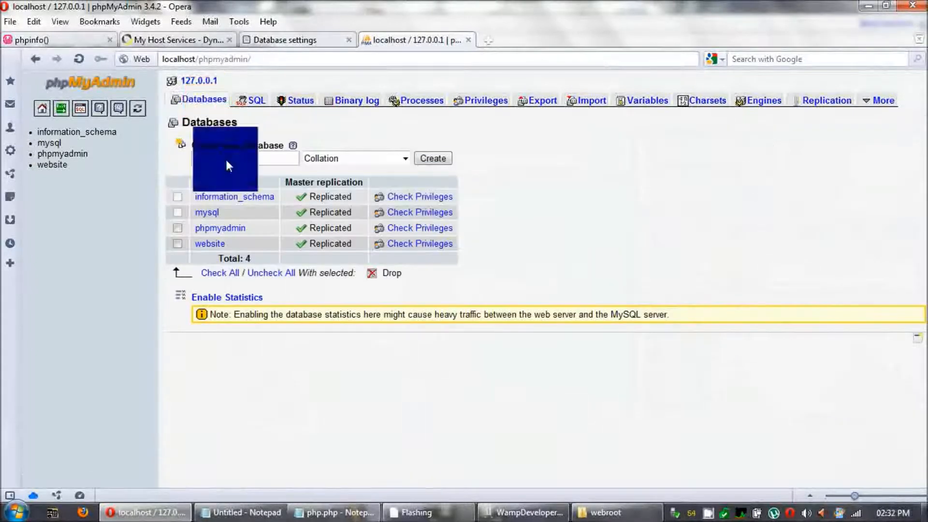
pyautogui.write('phd')
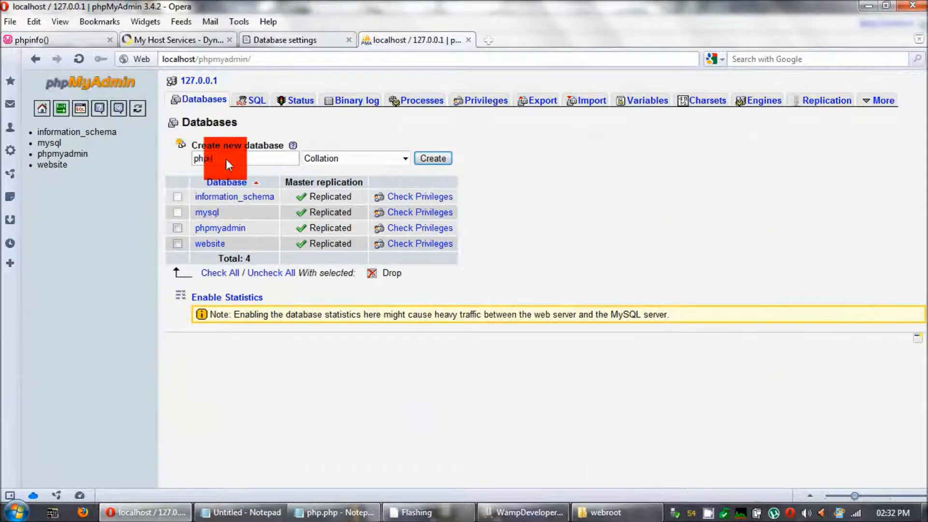
pyautogui.click(433, 158)
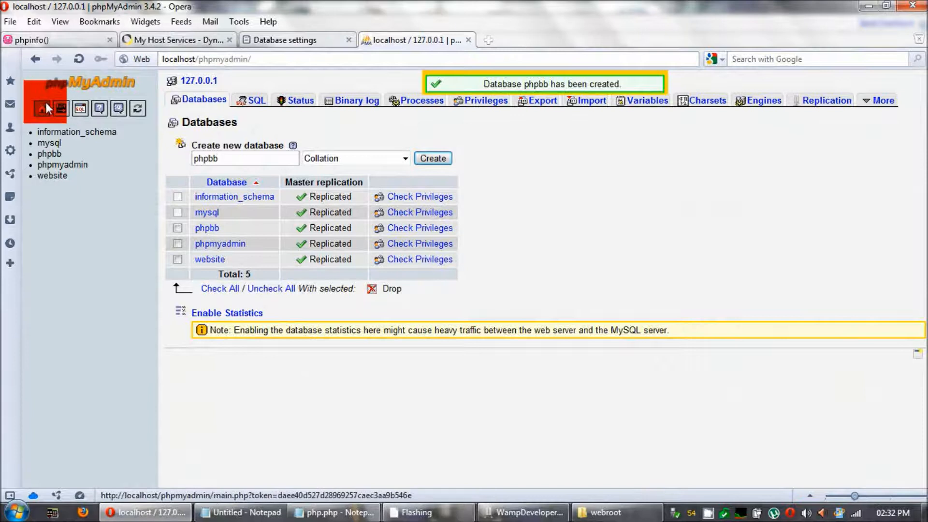
# - Change the MySQL root password from the phpMyAdmin home page
pyautogui.click(41, 108)
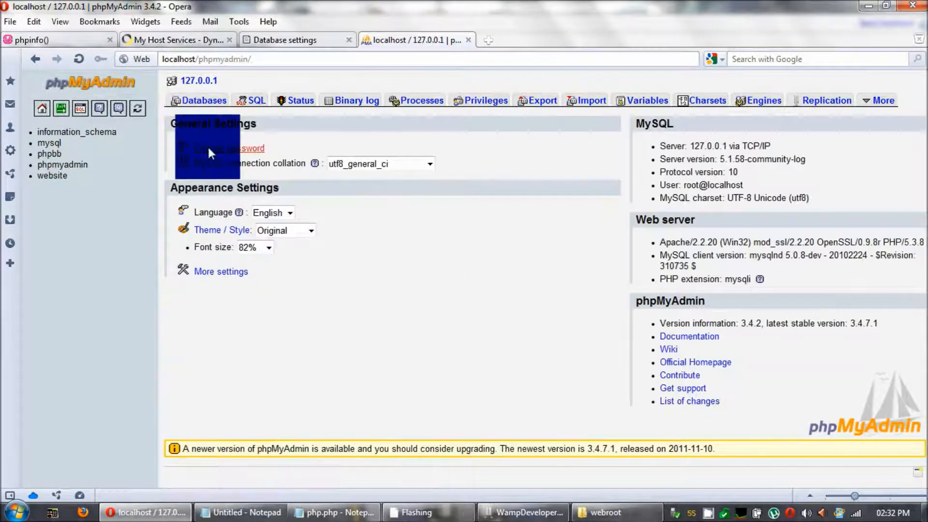
pyautogui.click(229, 148)
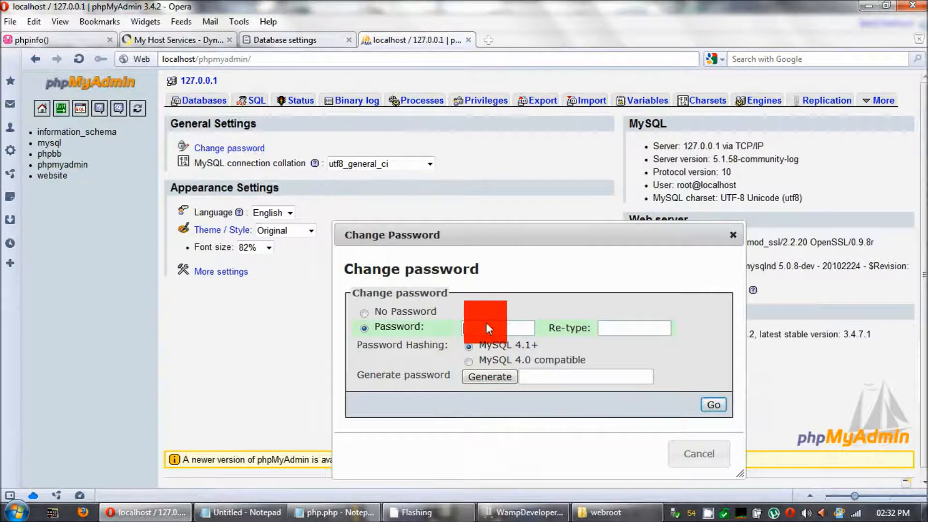
pyautogui.write('••')
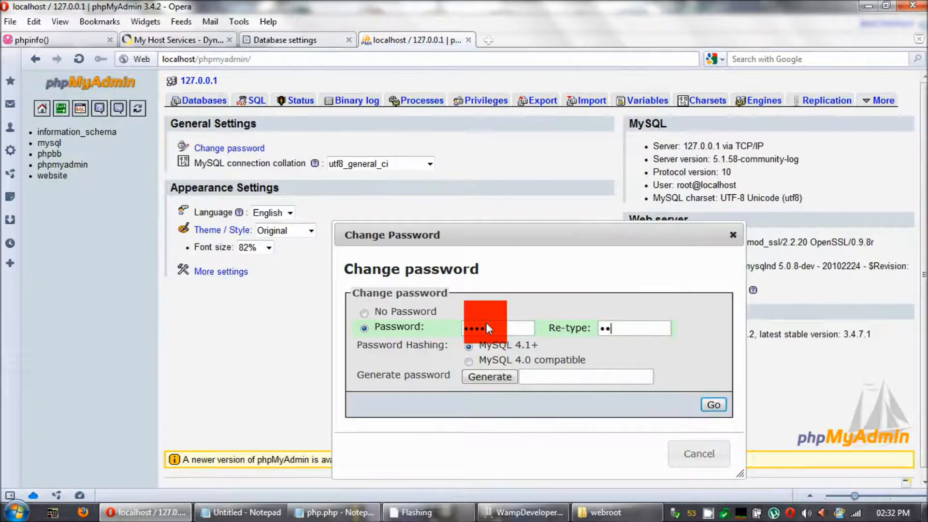
pyautogui.click(712, 405)
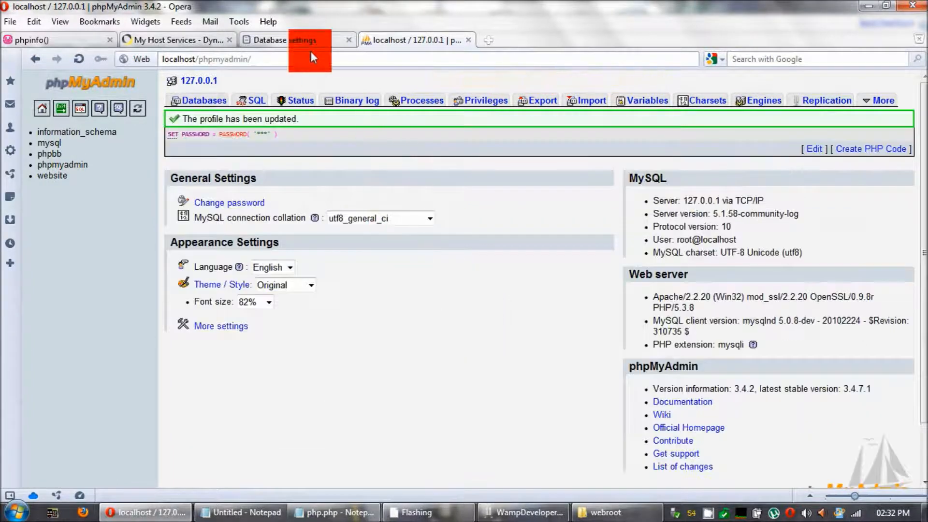
pyautogui.click(293, 40)
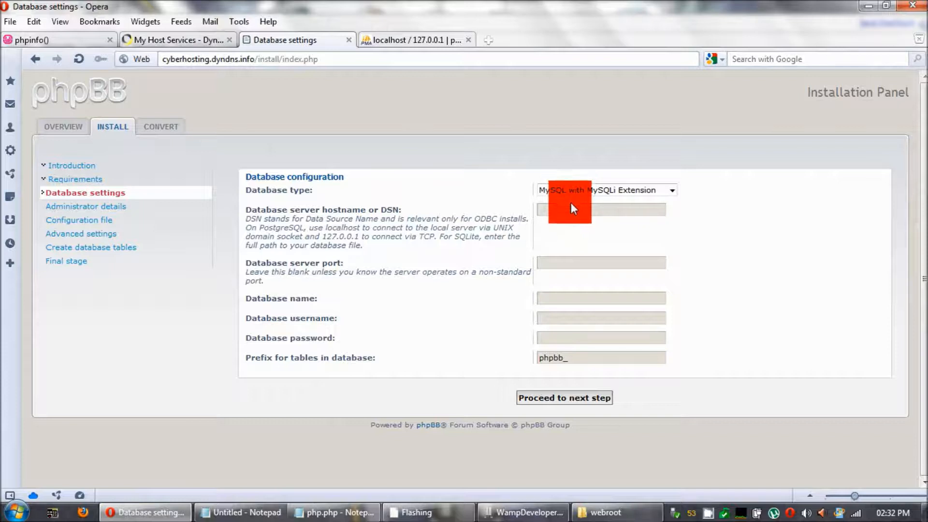
pyautogui.write('lcal')
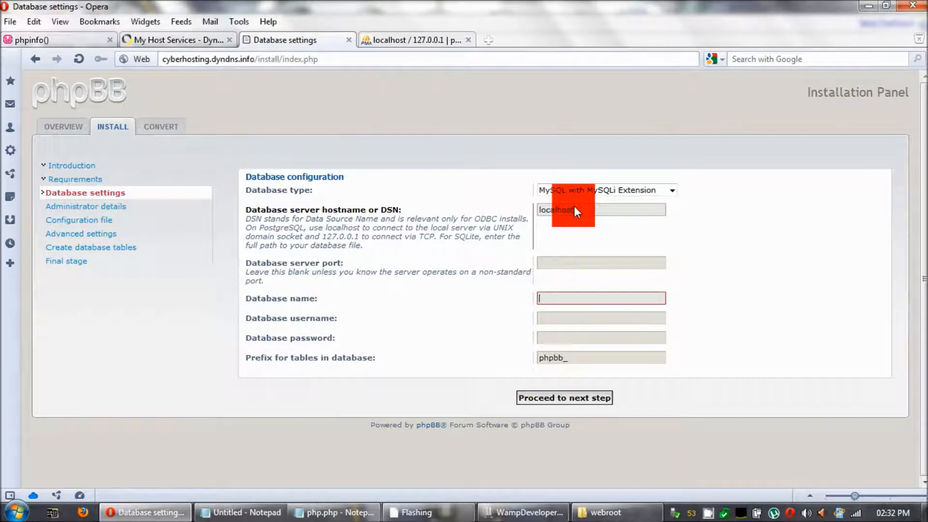
pyautogui.write('phpbb')
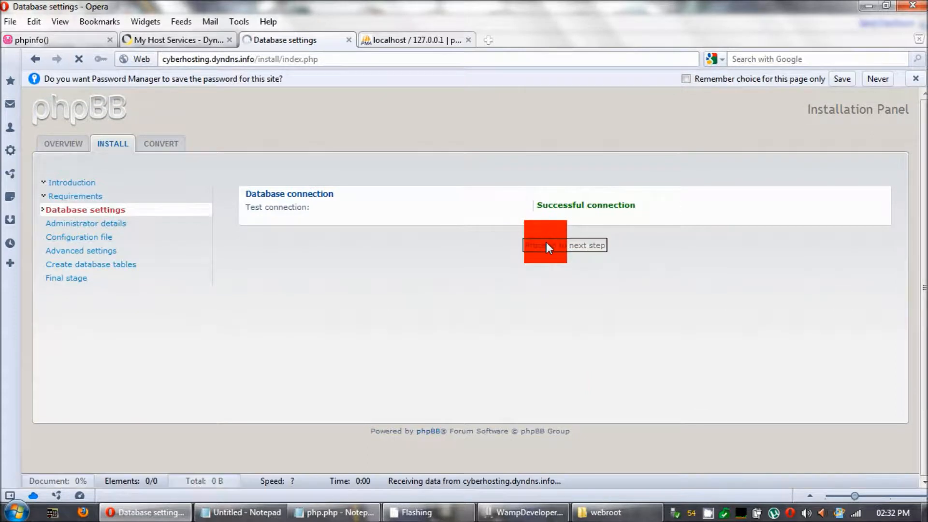
pyautogui.click(563, 244)
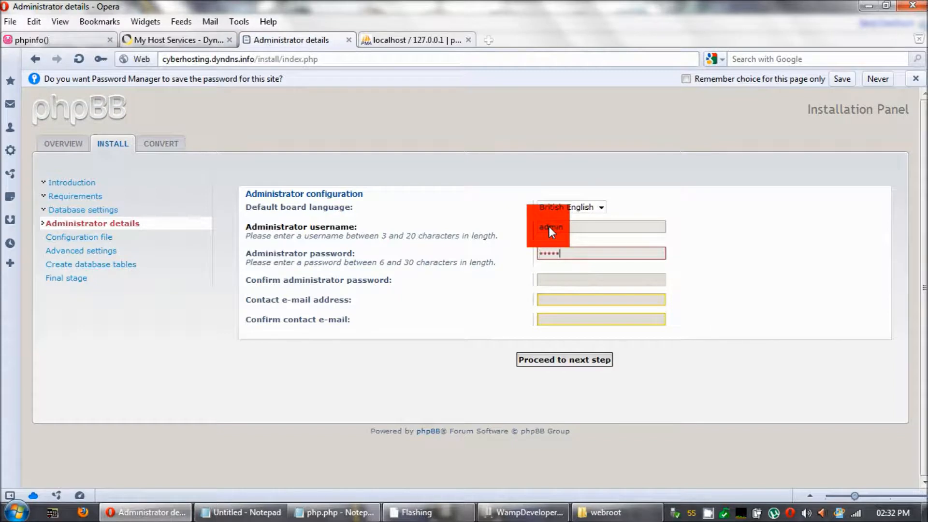
# - Fill in the administrator account details and e-mail and submit them
pyautogui.write('••')
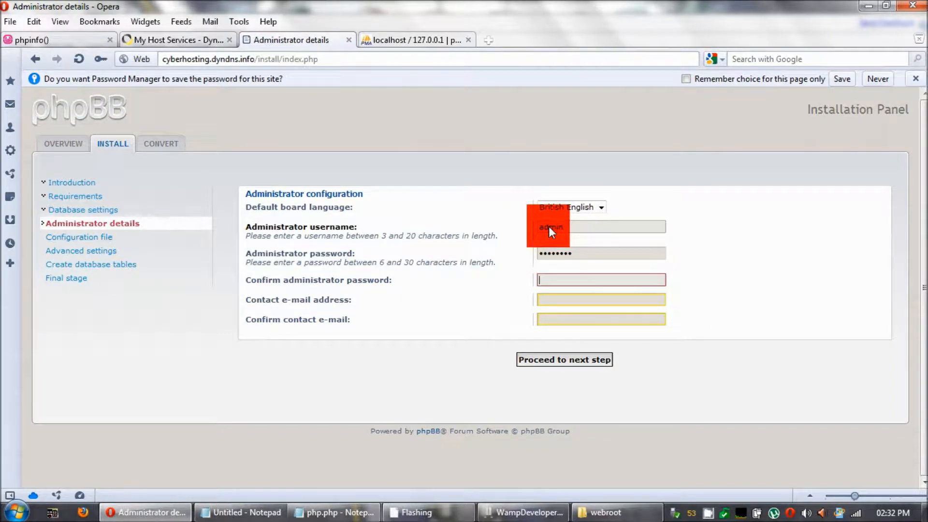
pyautogui.write('password')
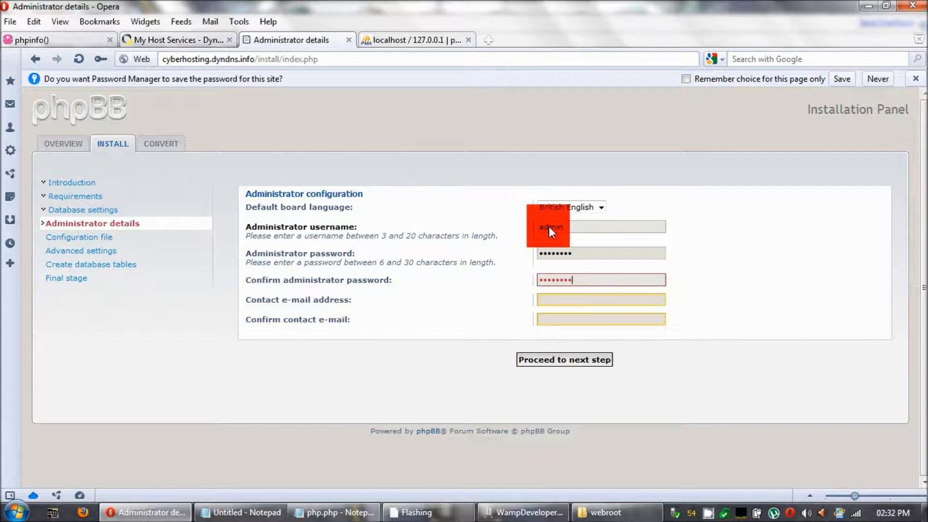
pyautogui.write('s')
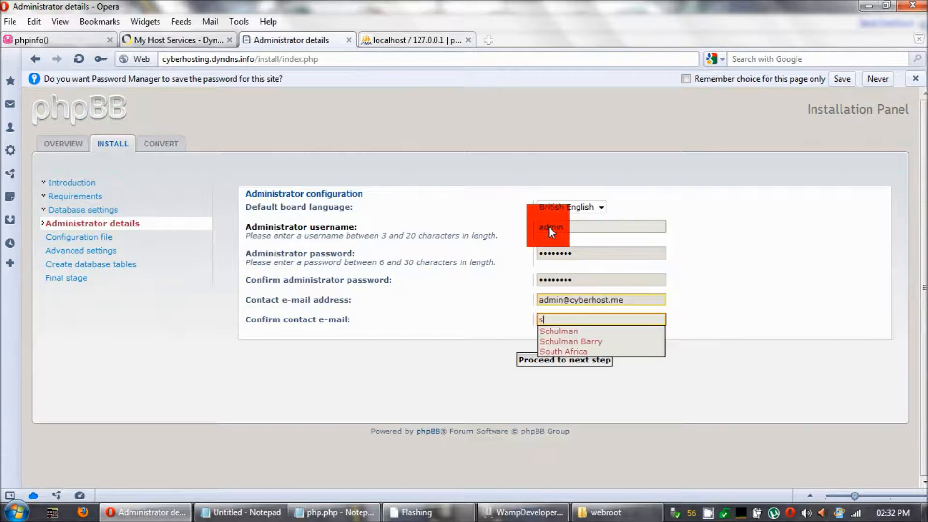
pyautogui.click(563, 360)
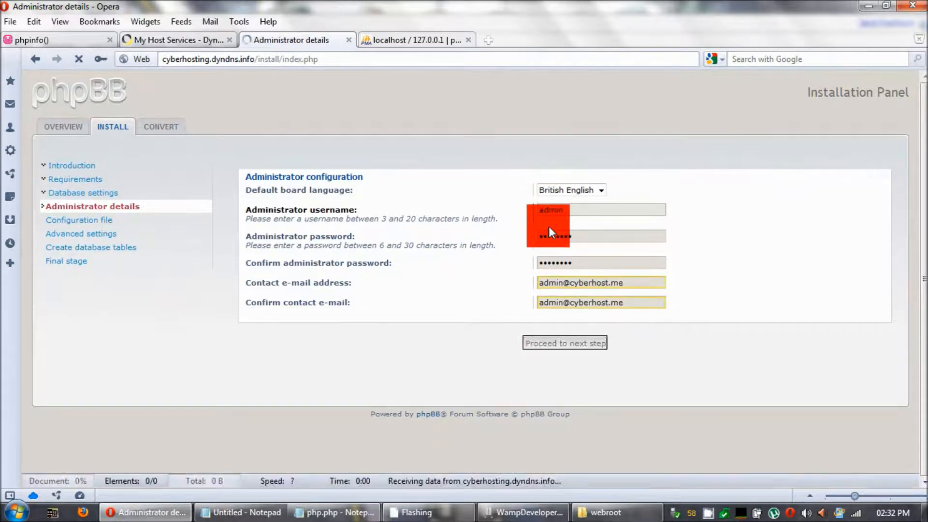
# - Proceed through configuration file, advanced settings and database tables to the Congratulations stage
pyautogui.click(563, 342)
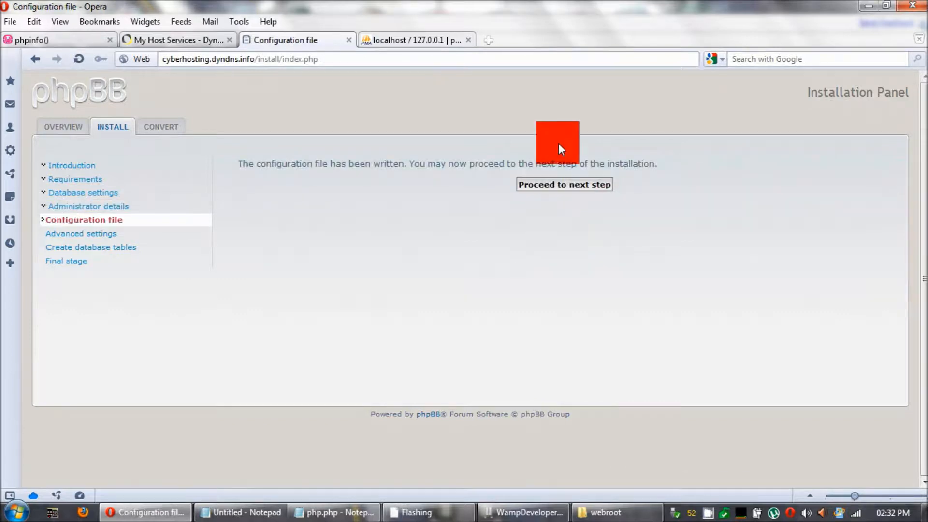
pyautogui.click(562, 184)
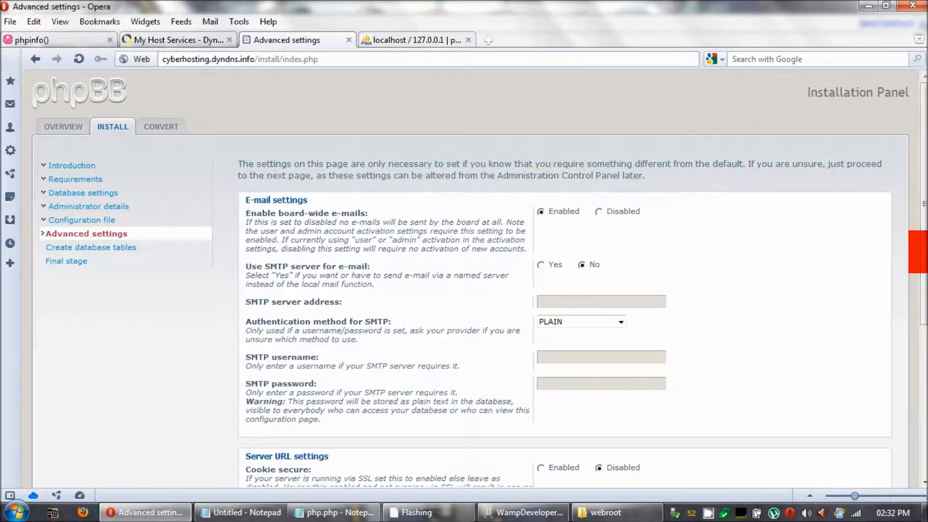
pyautogui.click(564, 446)
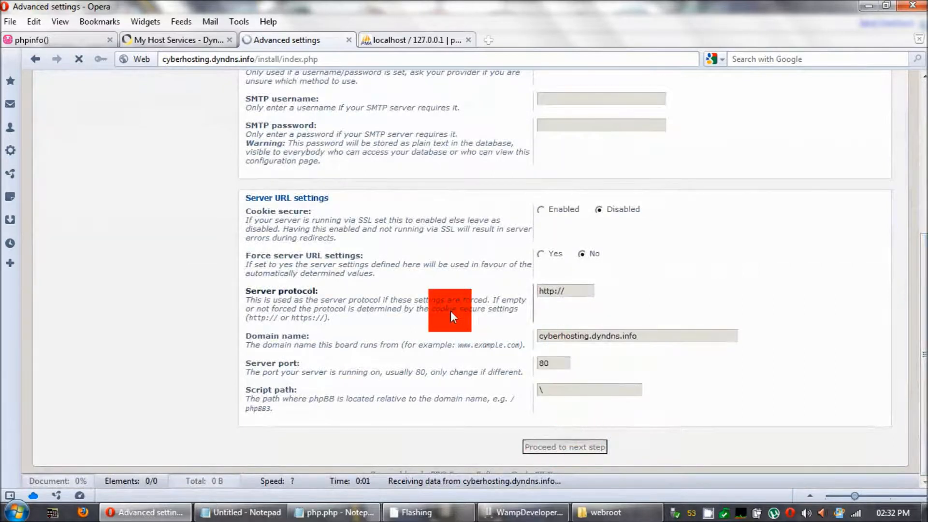
pyautogui.click(563, 447)
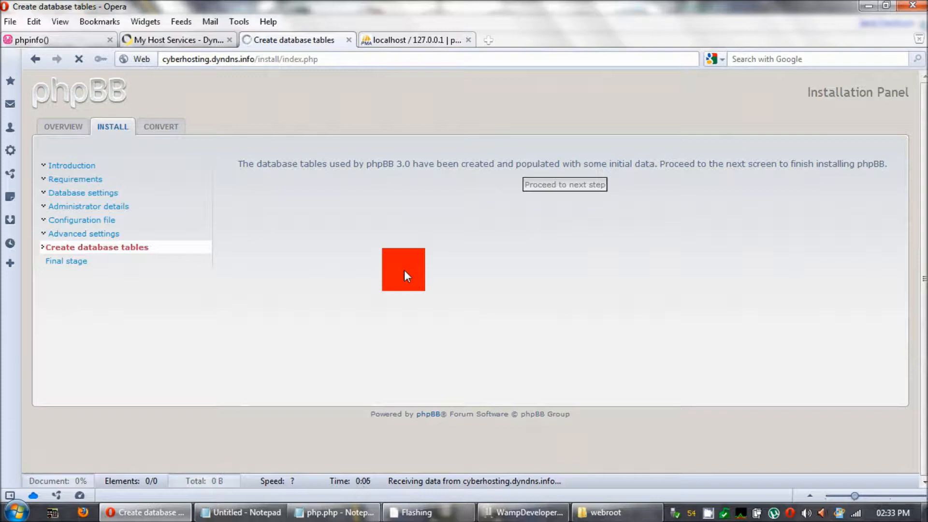
pyautogui.click(563, 184)
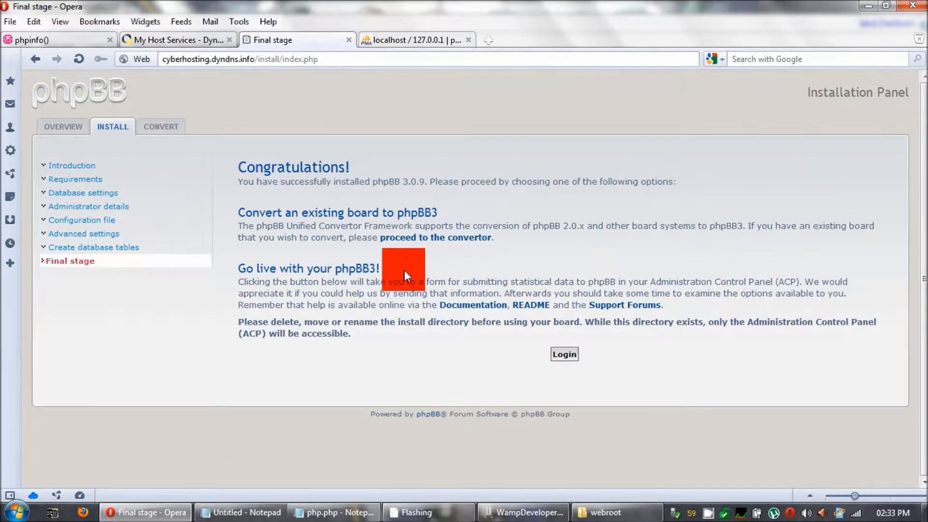
# - Log in to the new board and read the phpBB installed confirmation e-mail in Opera Mail
pyautogui.click(562, 353)
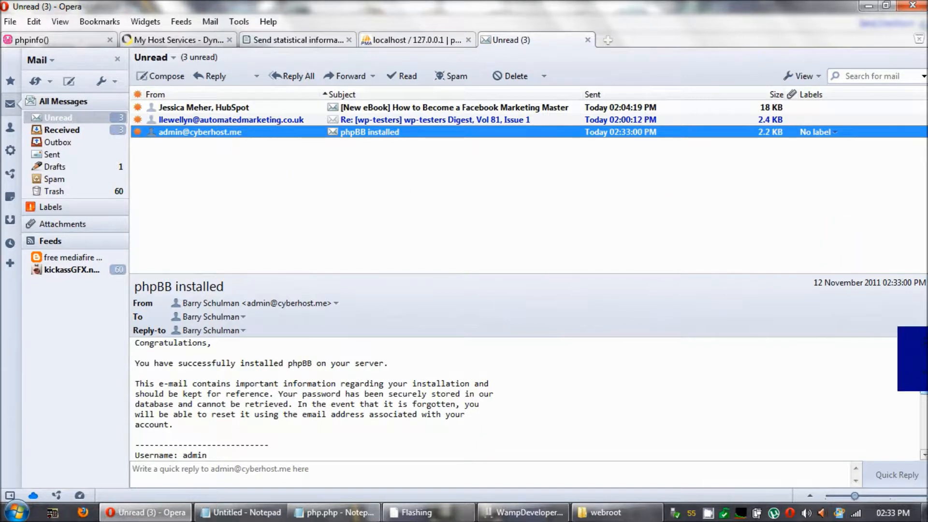
pyautogui.scroll(-3)
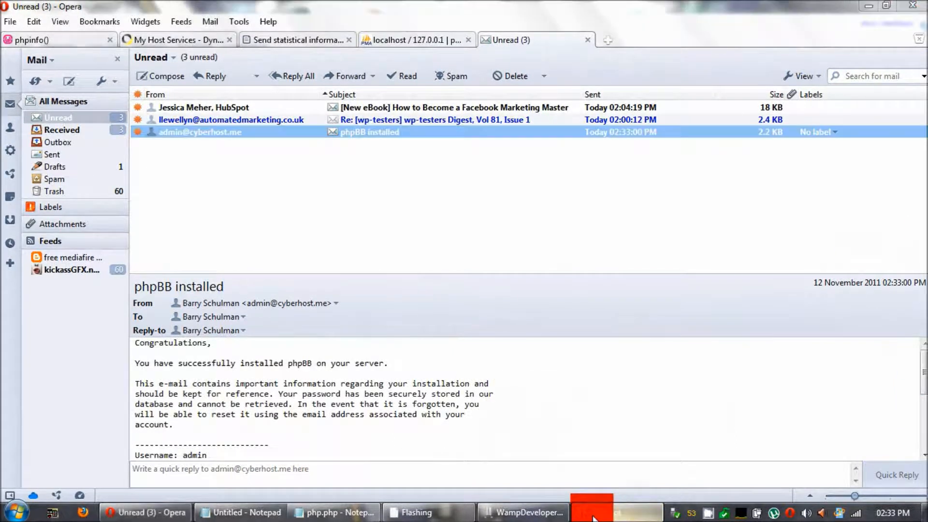
# - Select the install folder in the webroot Explorer window for removal
pyautogui.click(599, 513)
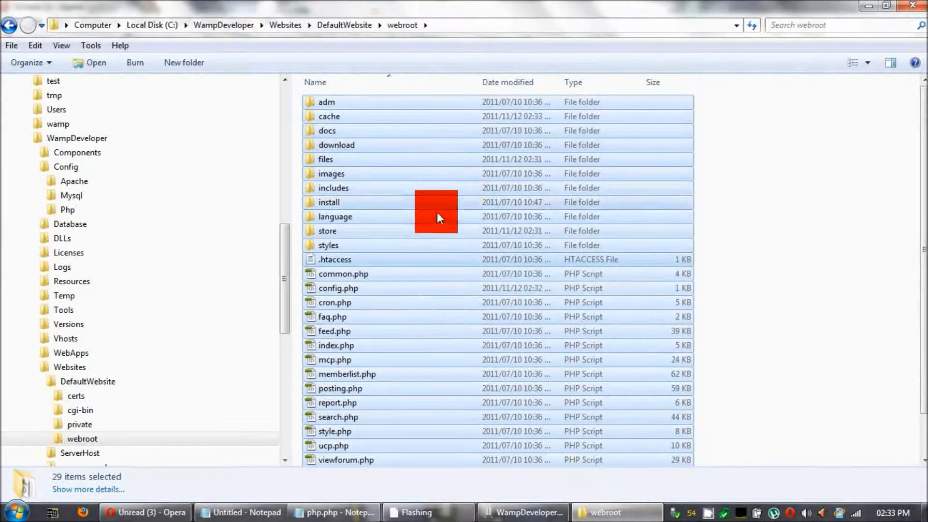
pyautogui.click(329, 202)
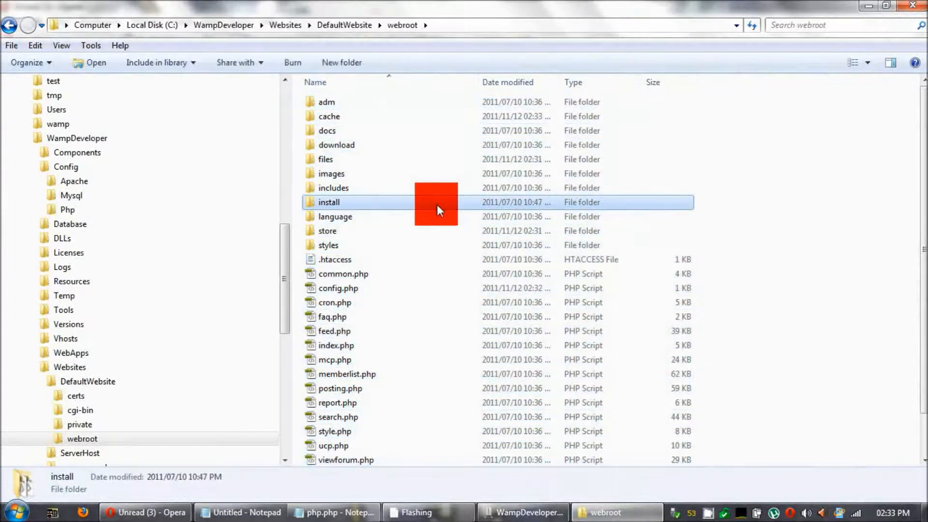
pyautogui.click(144, 512)
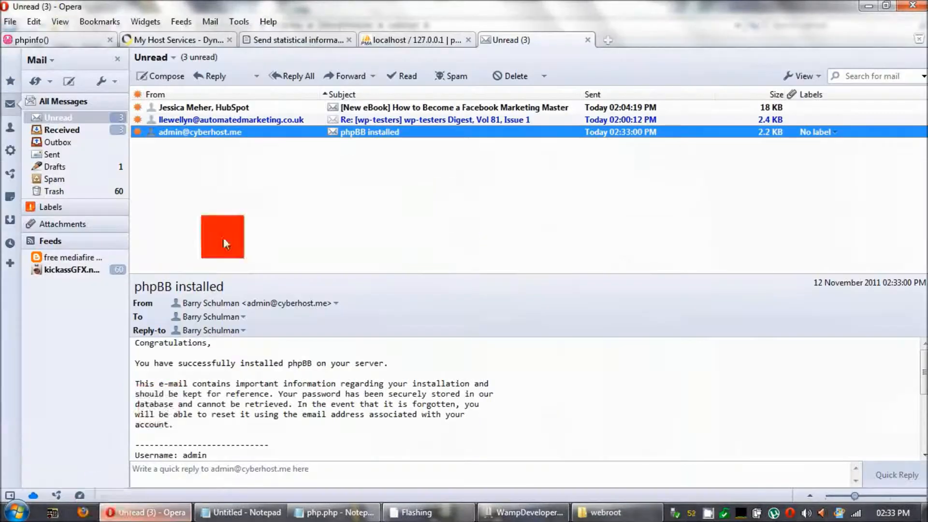
# - Go from the ACP statistics page to the live board index listing Your first forum
pyautogui.click(294, 40)
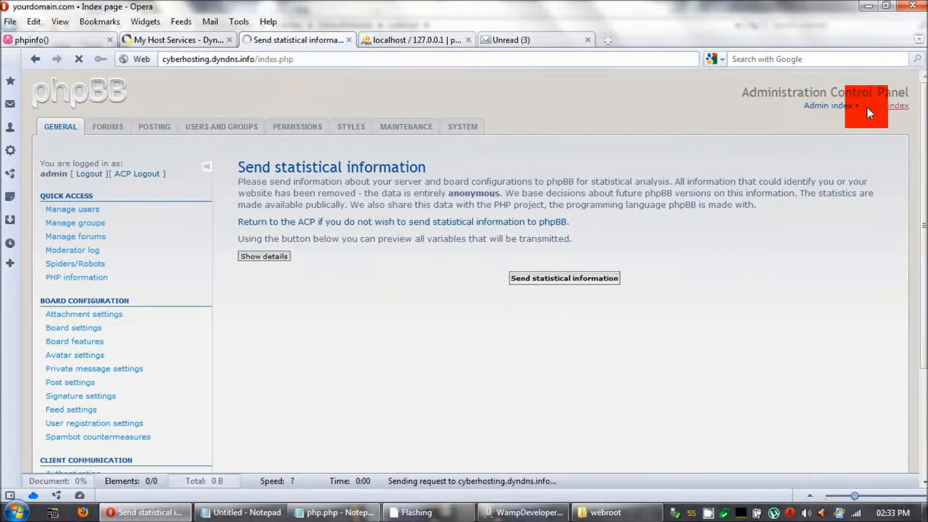
pyautogui.click(898, 105)
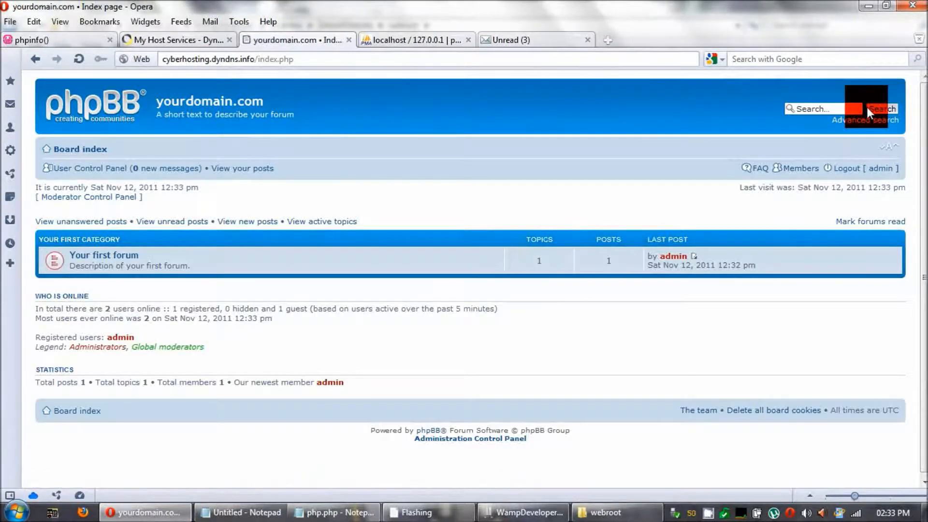